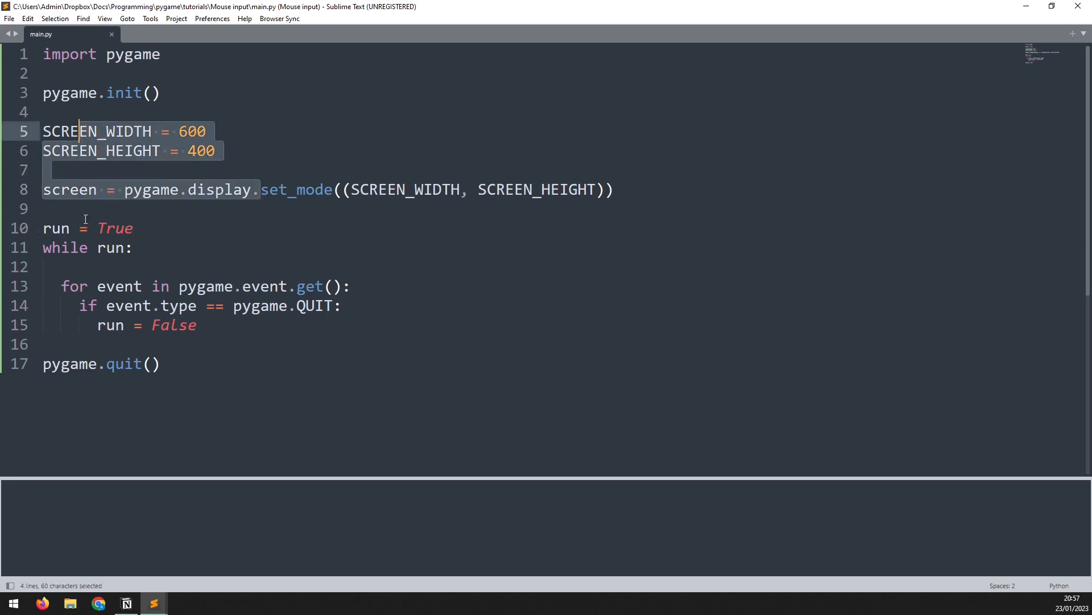
Step: Clear the selection and put the caret at the end of the QUIT check line
click(131, 286)
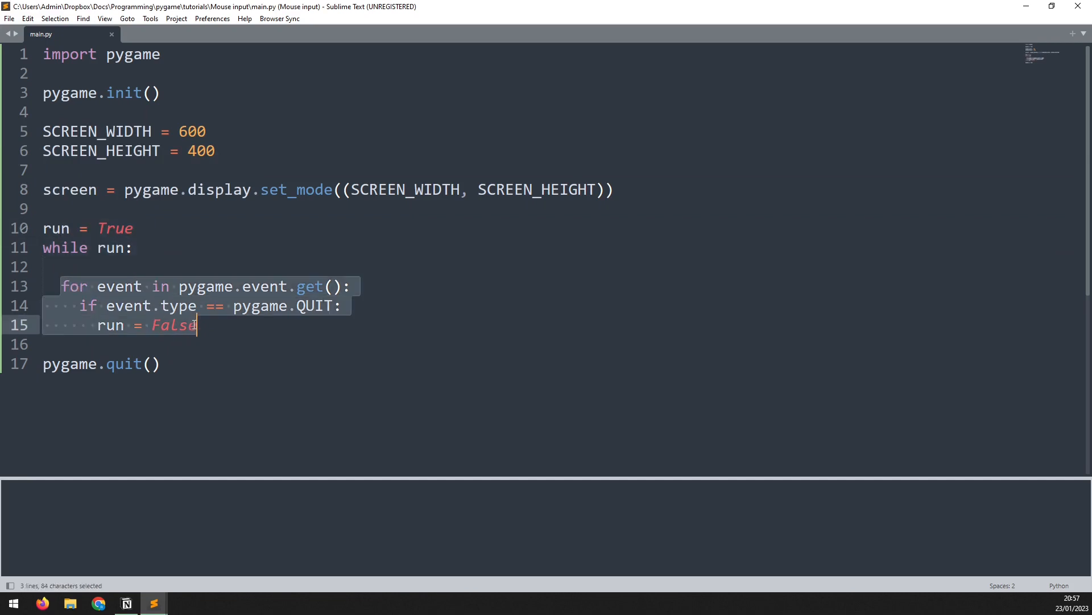
click(234, 305)
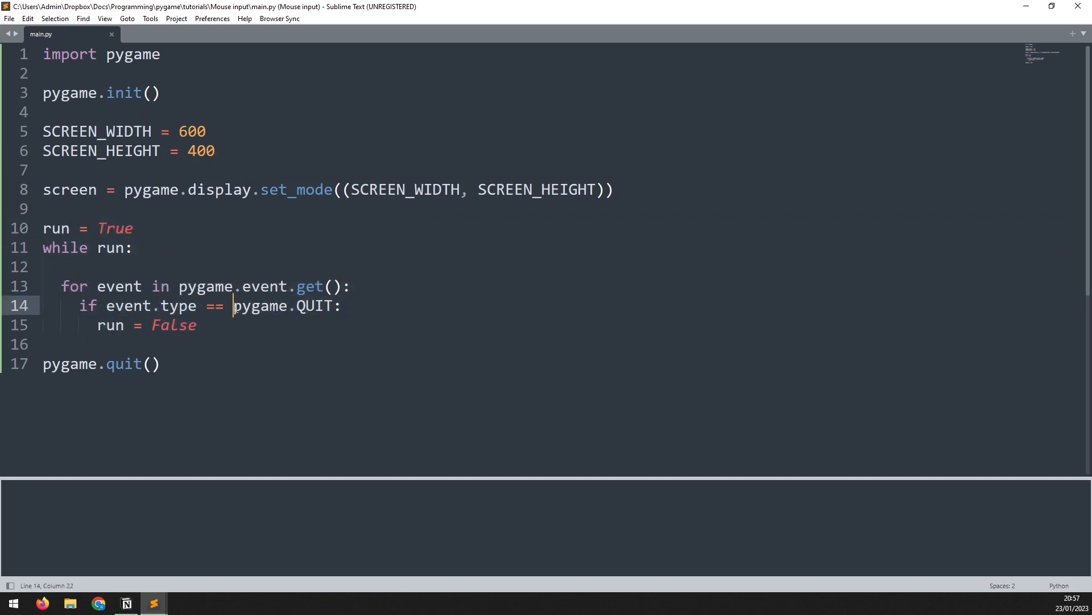
click(341, 304)
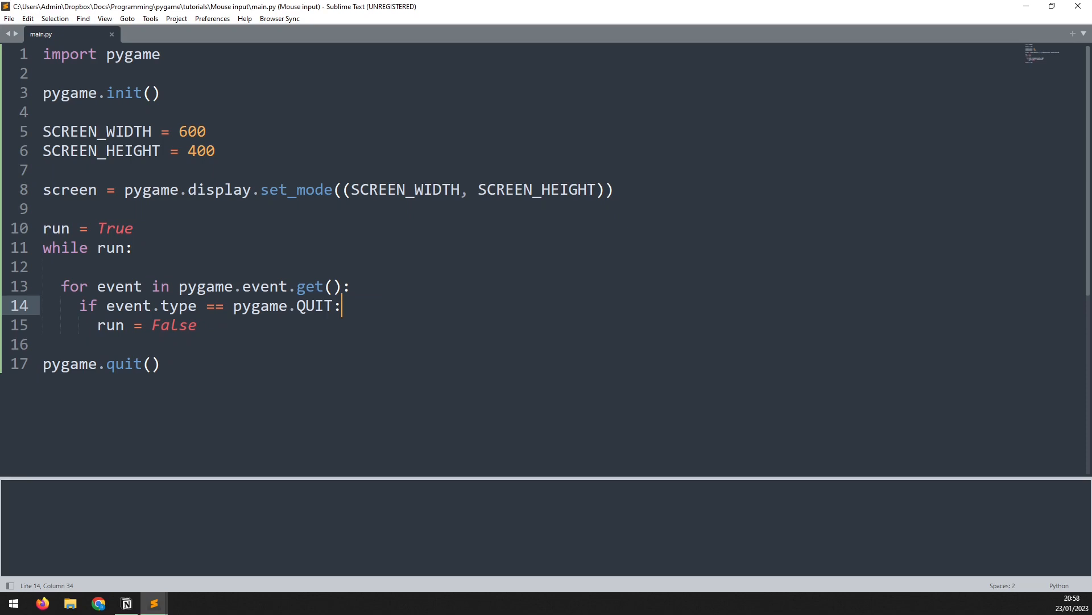
mouse_move(392, 6)
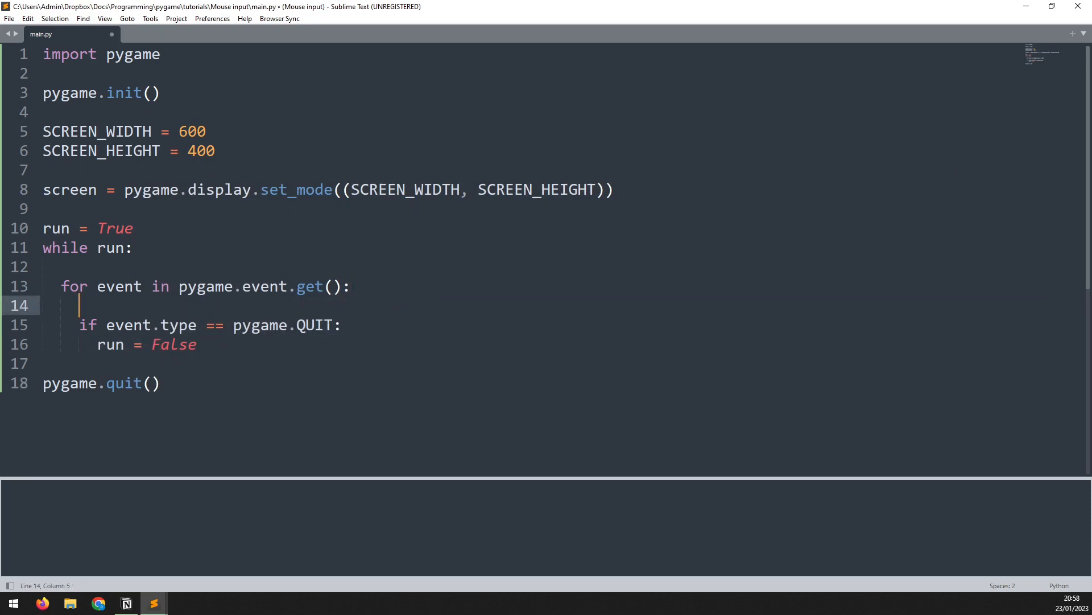
Step: Add an if event.type == pygame.MOUSEBUTTONDOWN check that prints "Clicked"
click(62, 285)
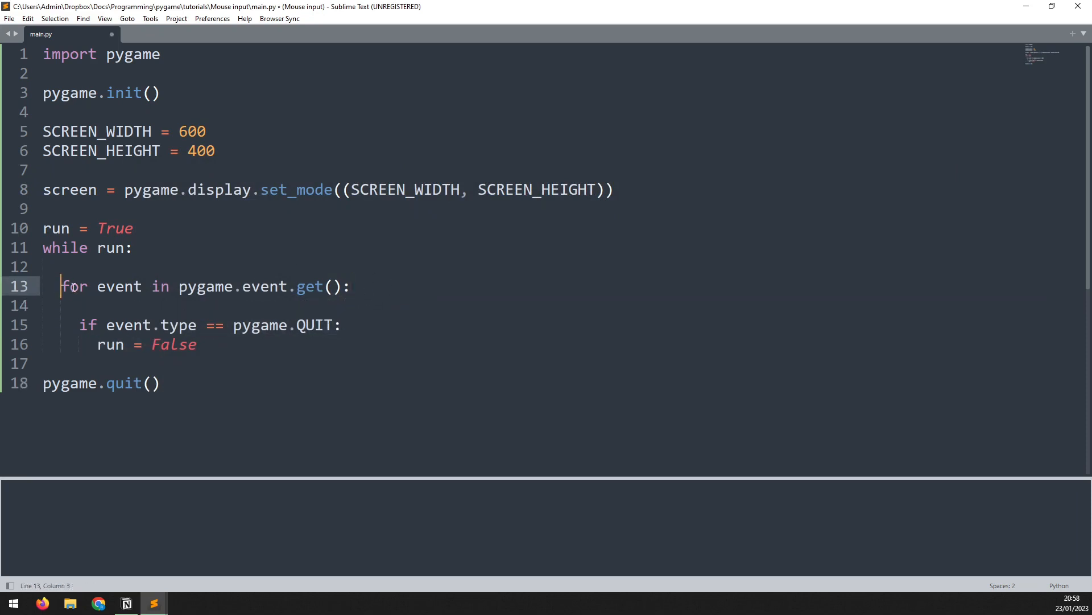
click(87, 305)
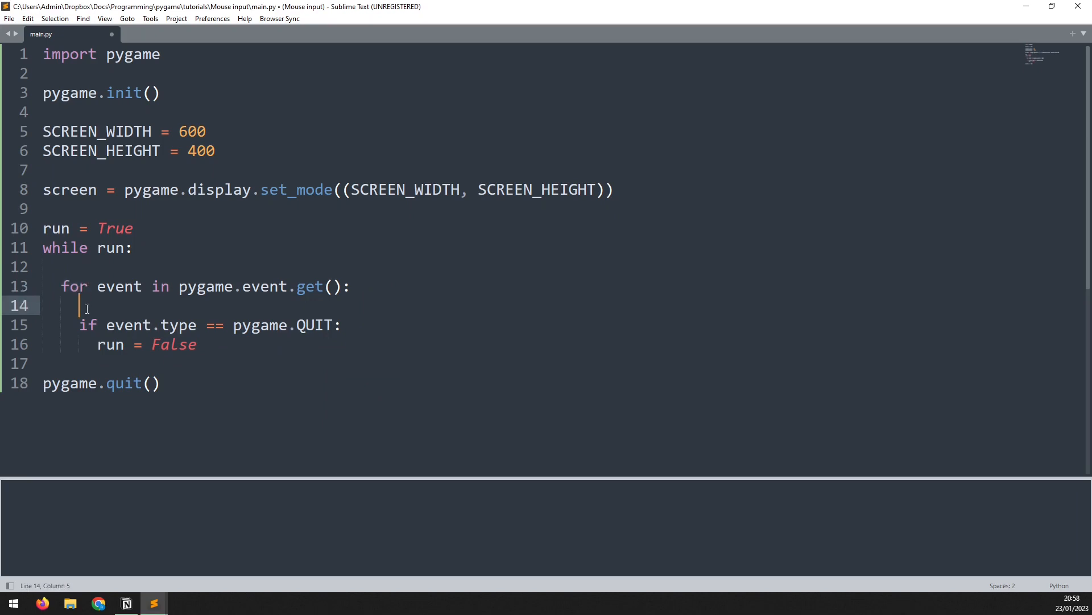
text(if even)
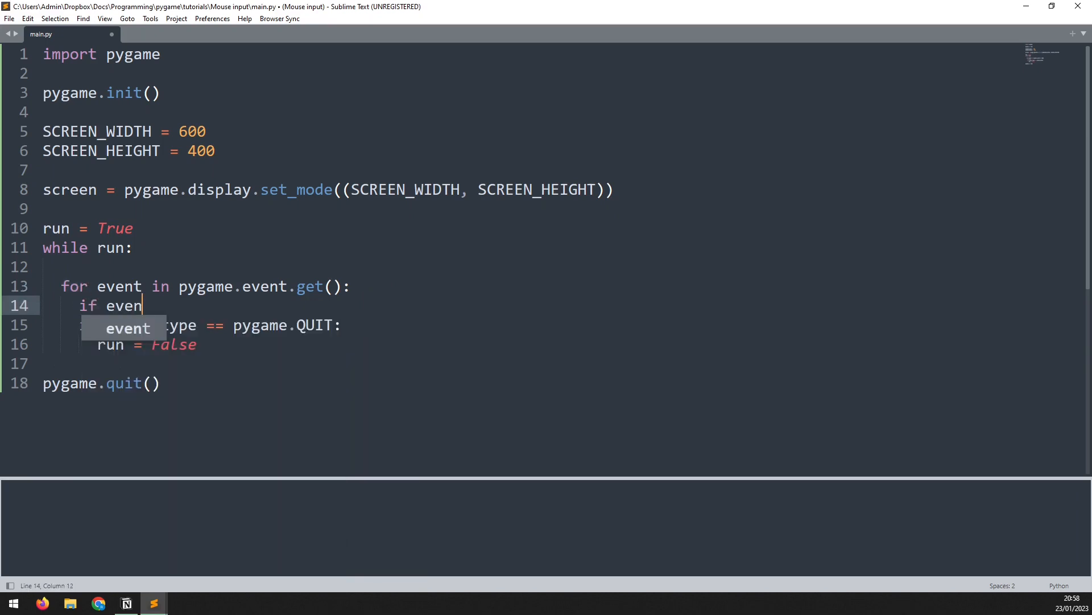
text(t.type)
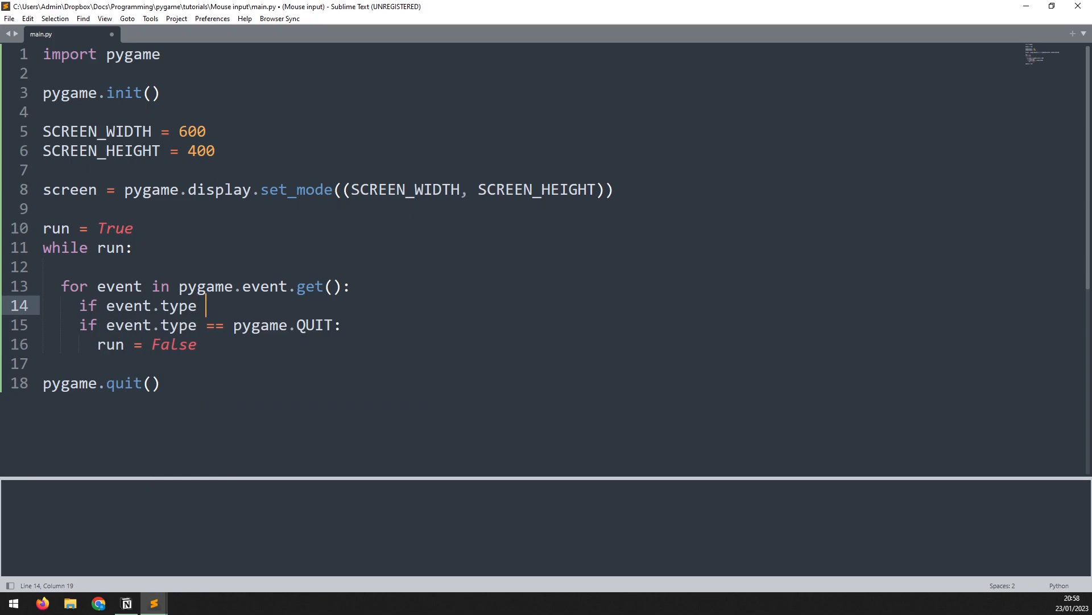
text(== pygame.)
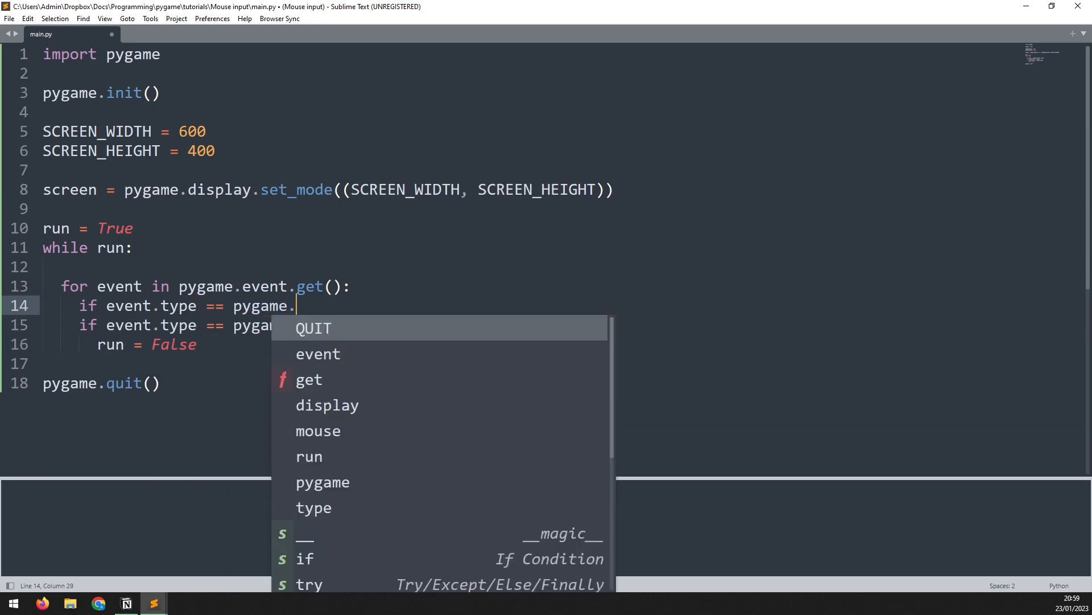
text(MOUSEBUTTONDO)
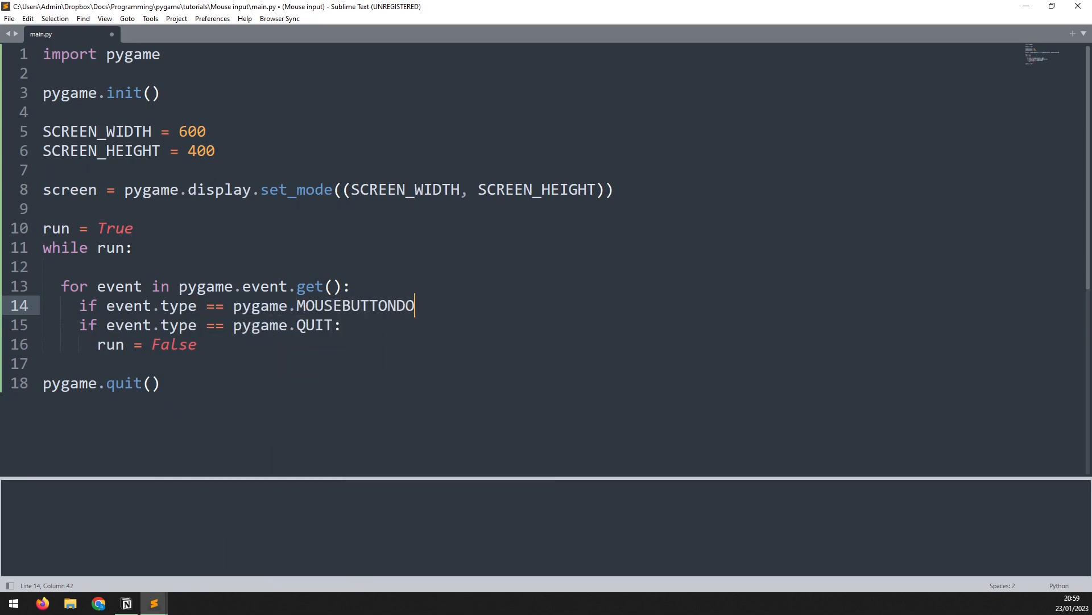
text(WN:)
text(p)
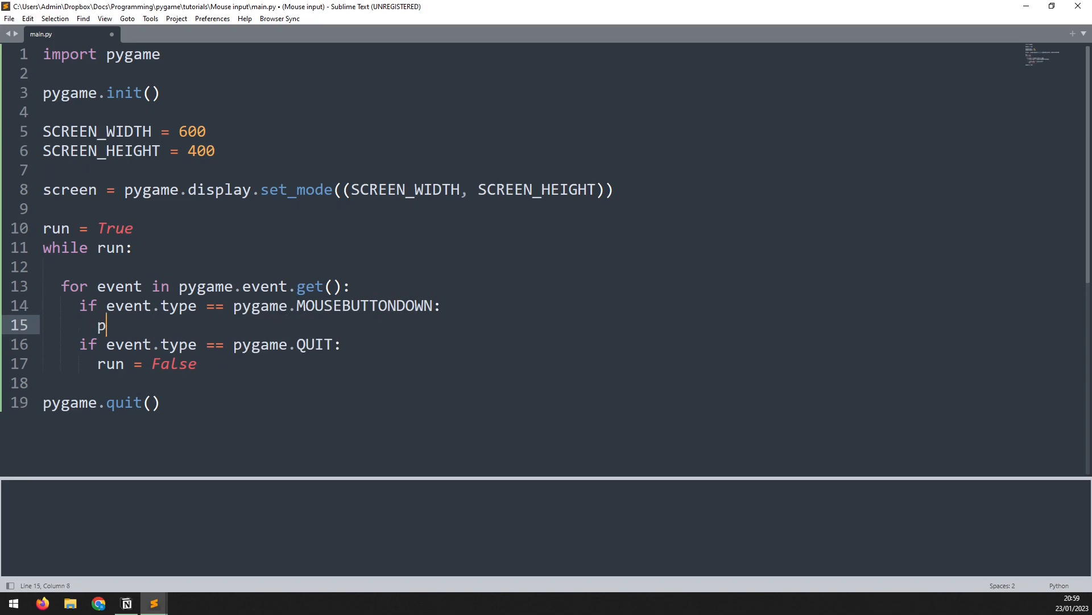
text(rint("Cl")
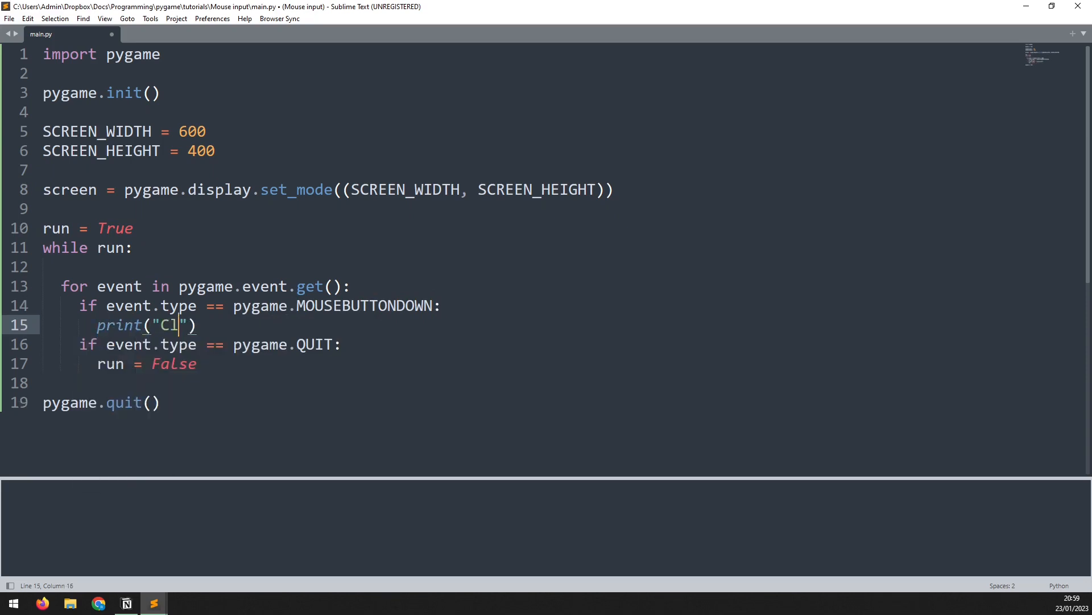
text(icked)
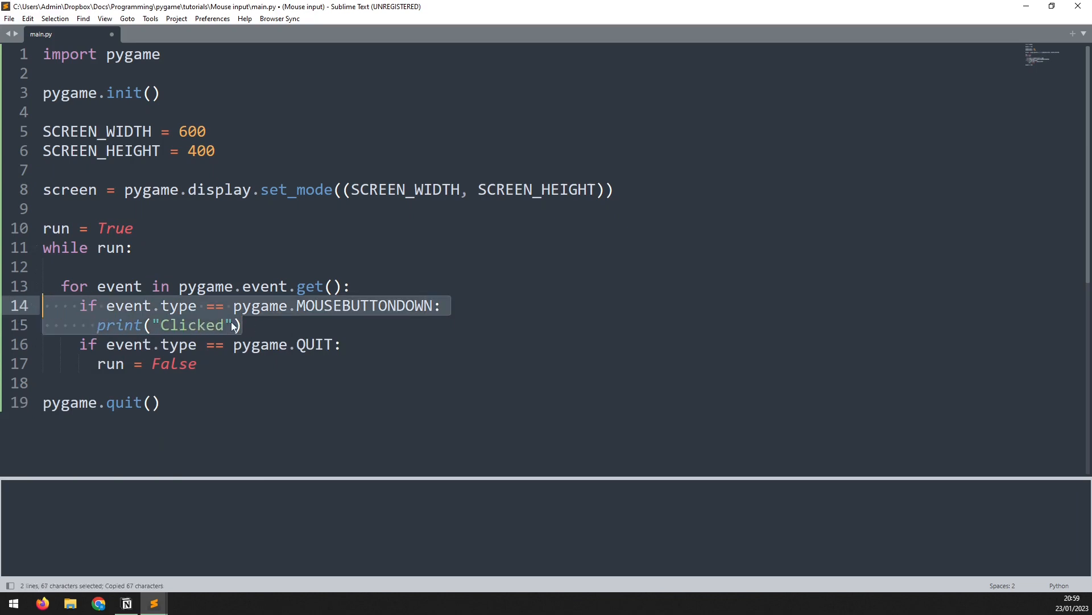
Step: Paste a copy of the check and change its printed text to "Released"
key(ctrl+v)
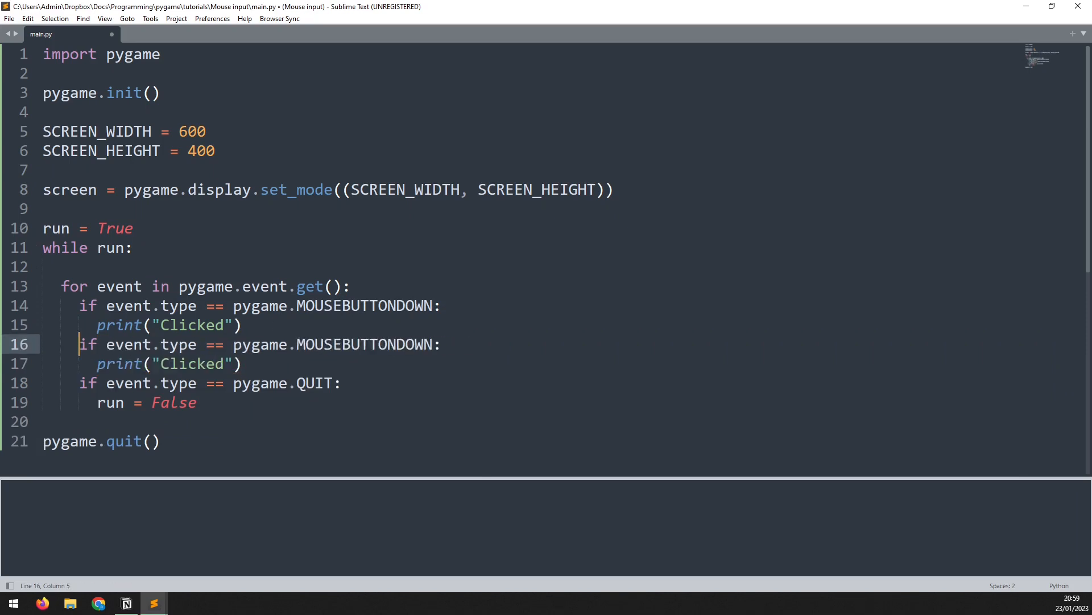
click(397, 344)
text(UP)
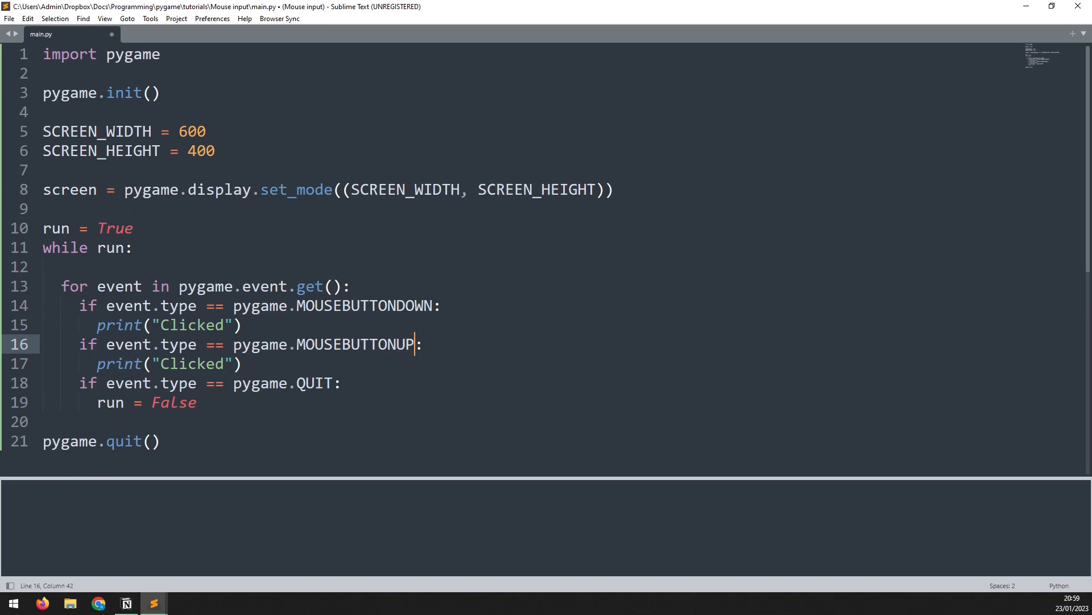
double_click(191, 363)
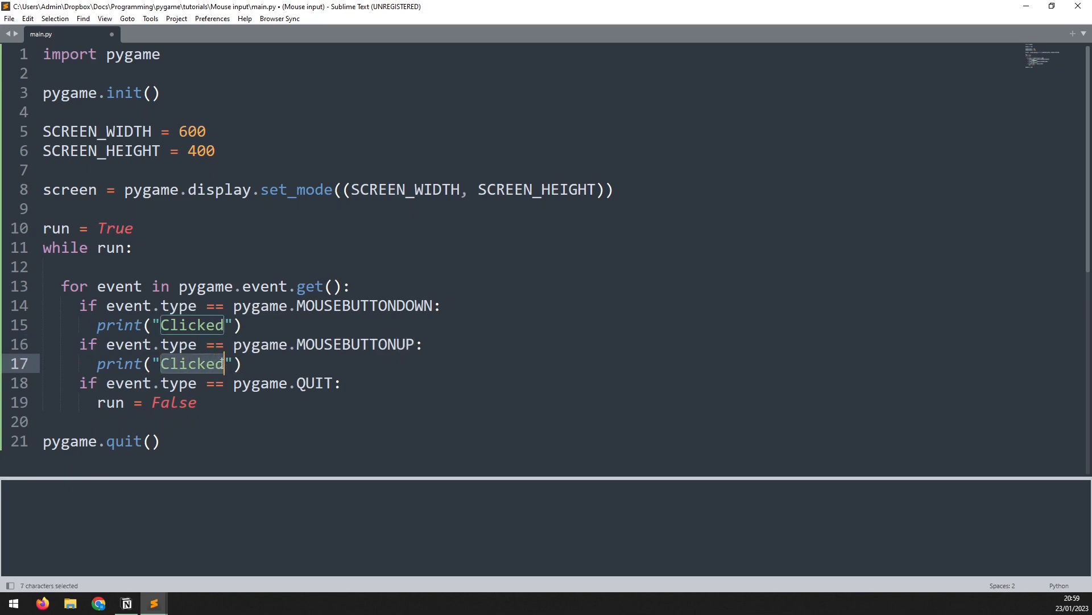
text(Released)
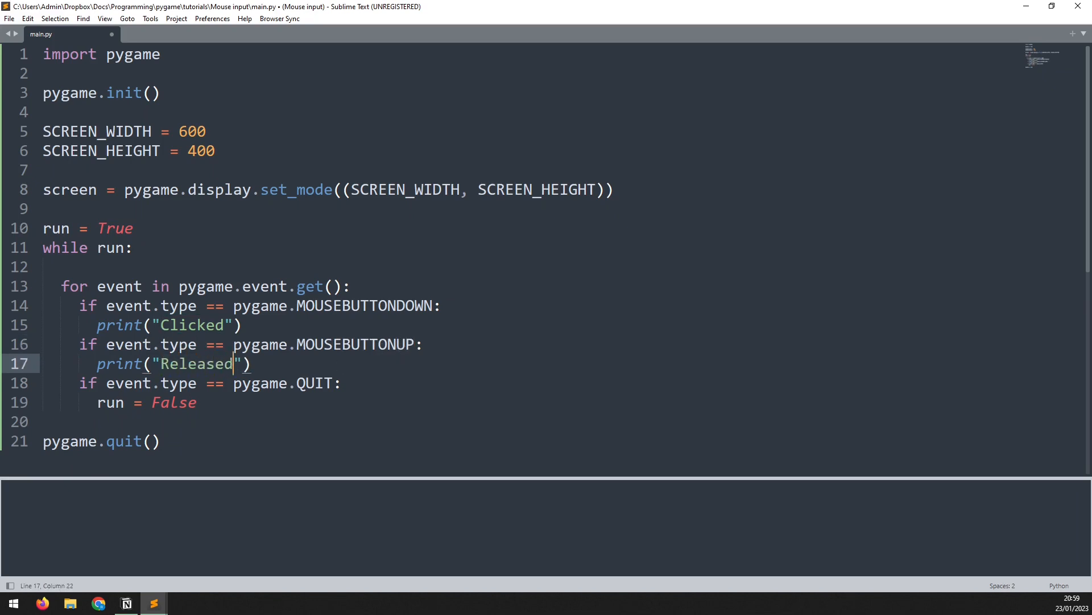
Step: Build the script, click in the pygame window, then close it
key(ctrl+b)
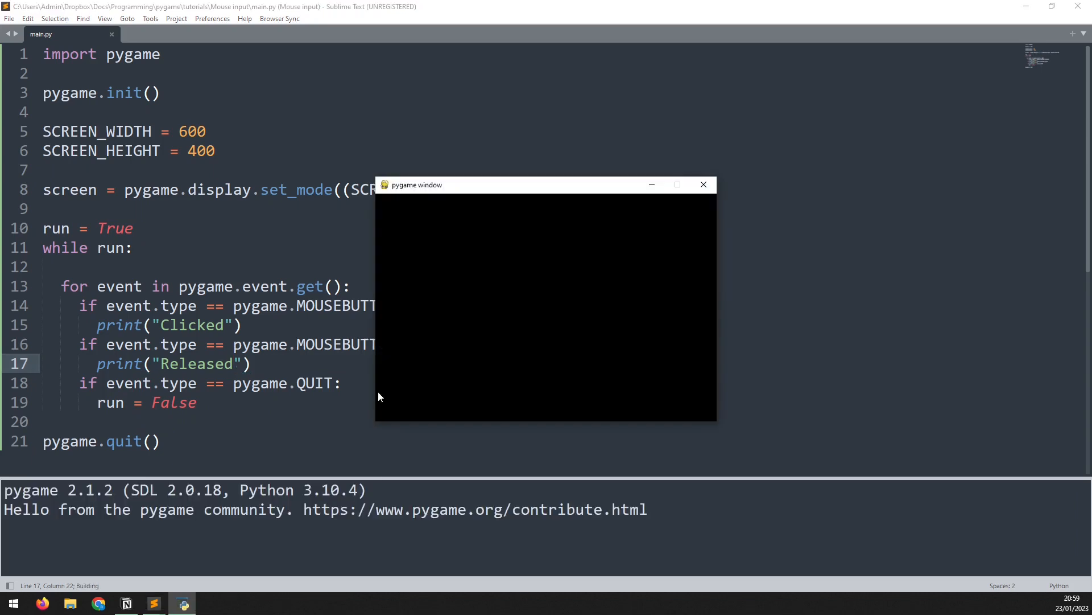
click(499, 297)
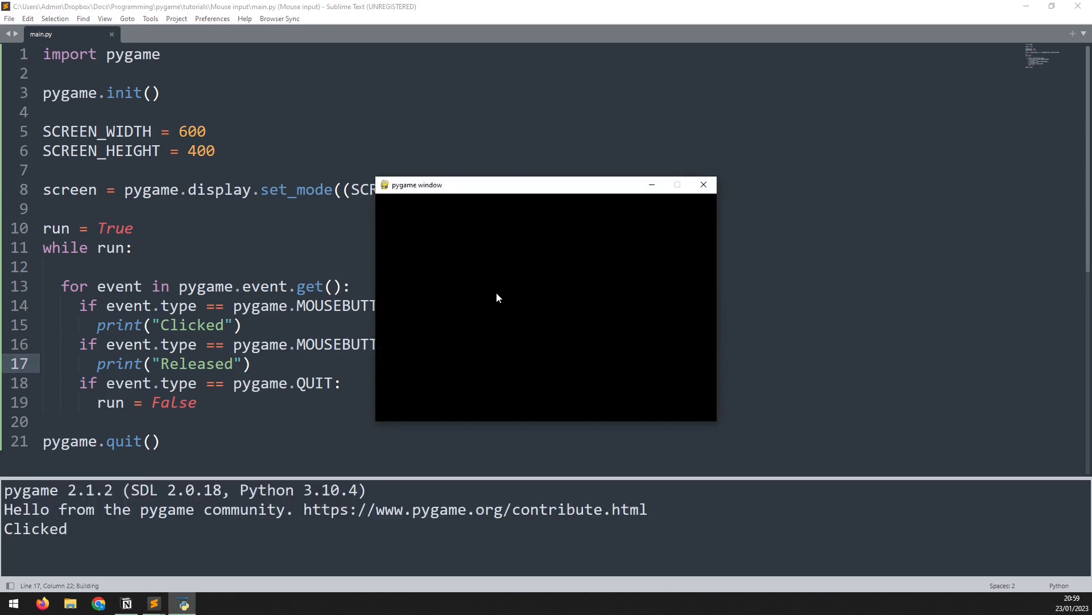
click(497, 297)
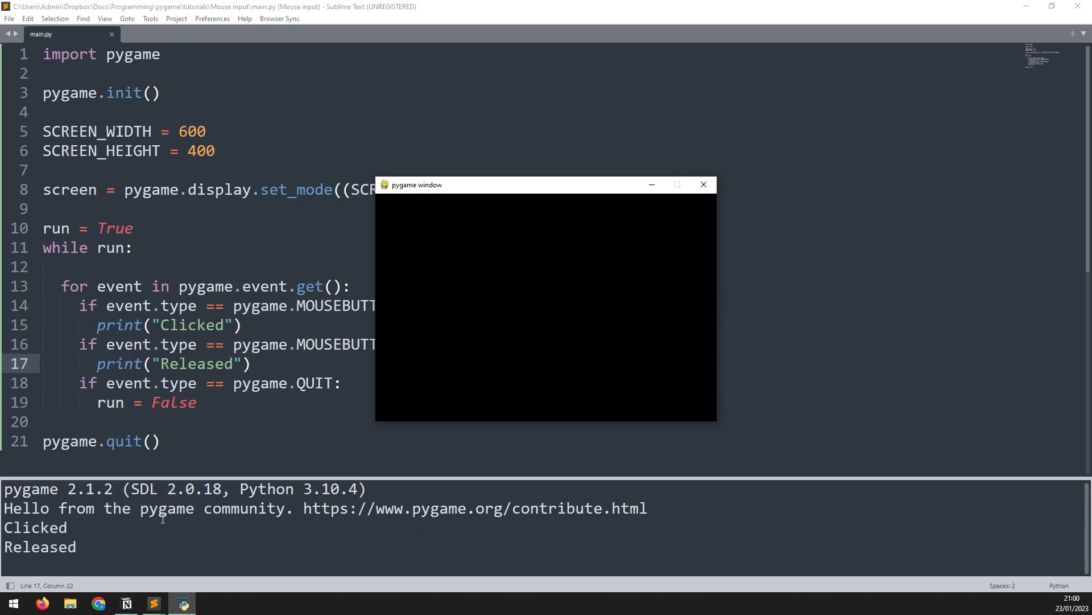
click(702, 184)
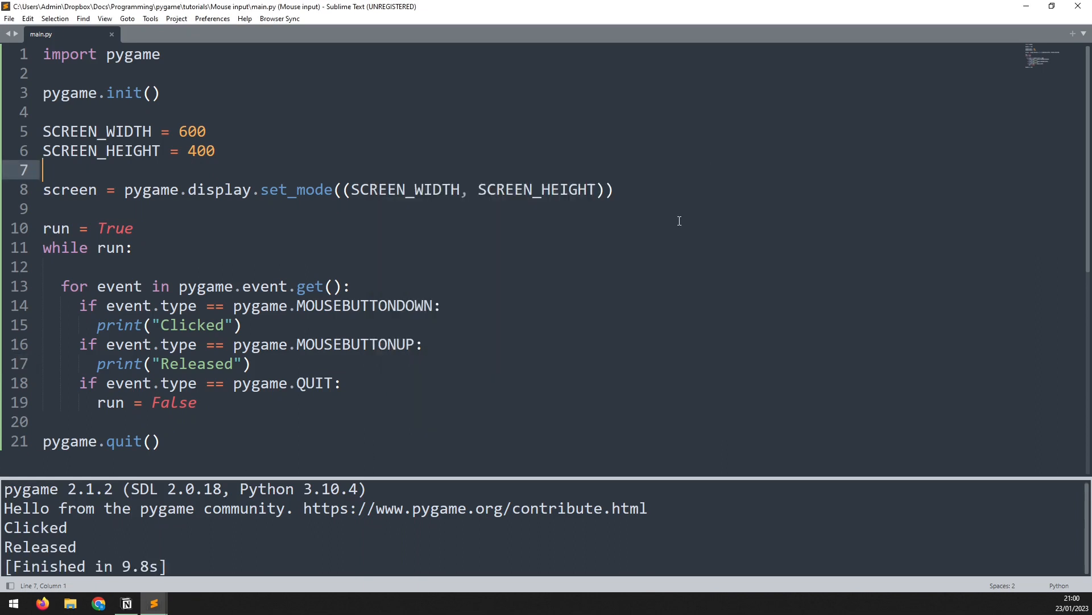
mouse_move(373, 363)
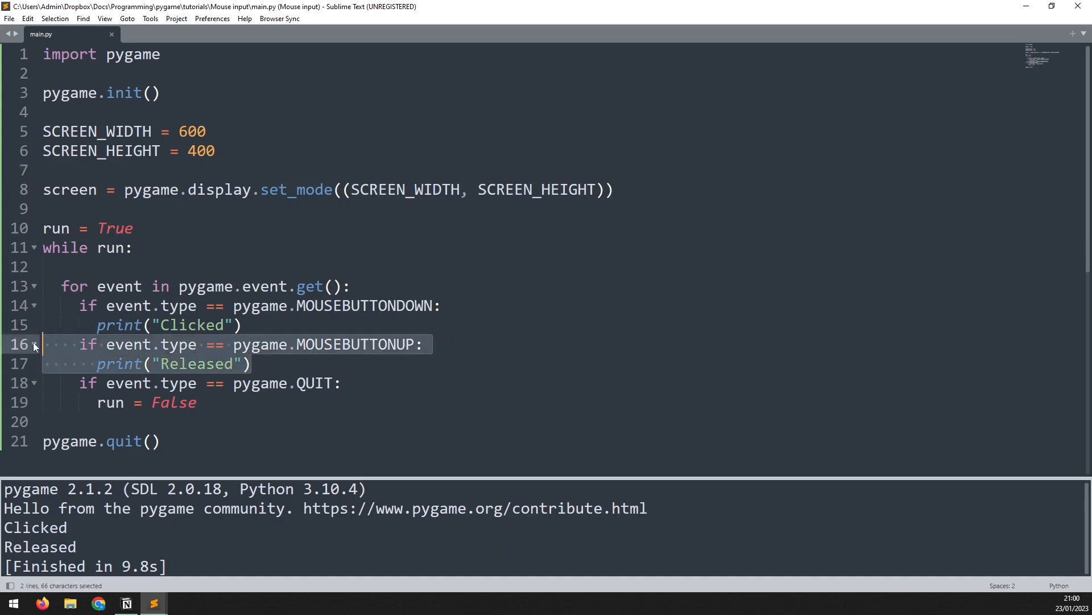
Step: Comment out the mouse-up check and change the Clicked print to print(event)
key(ctrl+/)
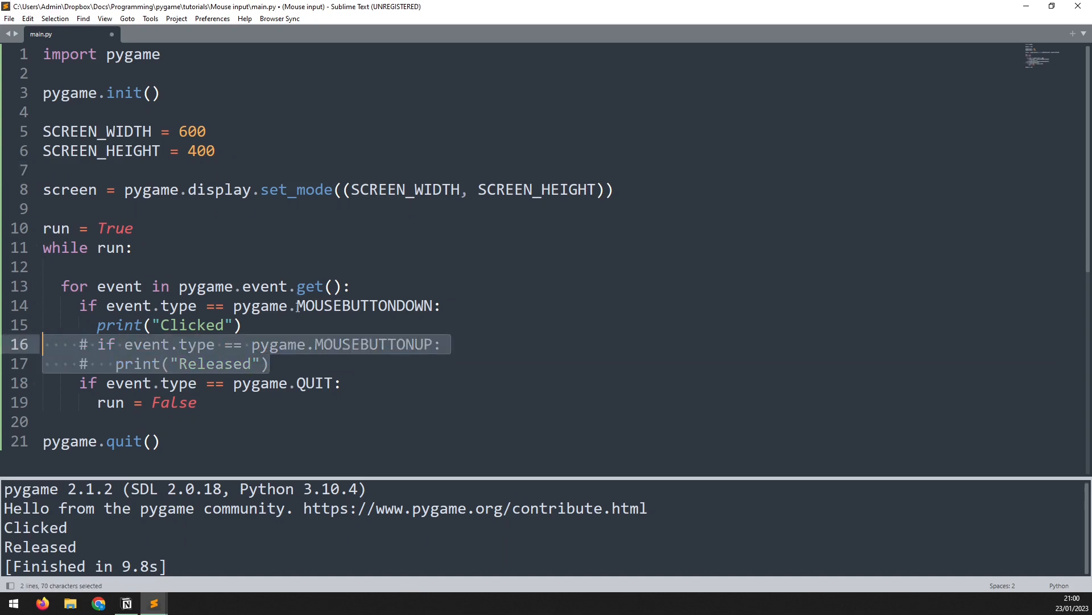
click(108, 325)
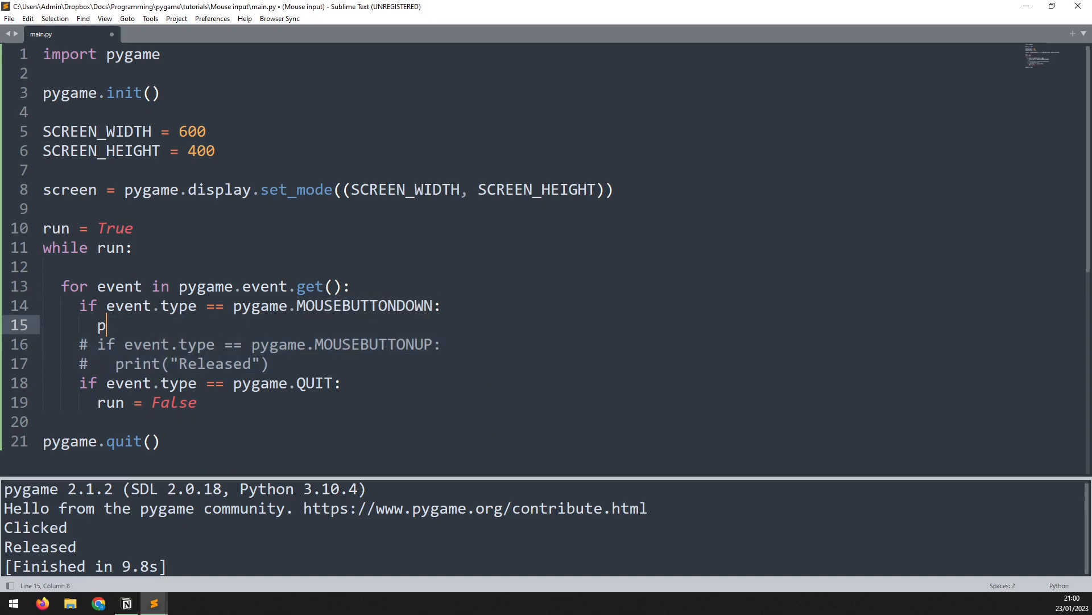
text(rint())
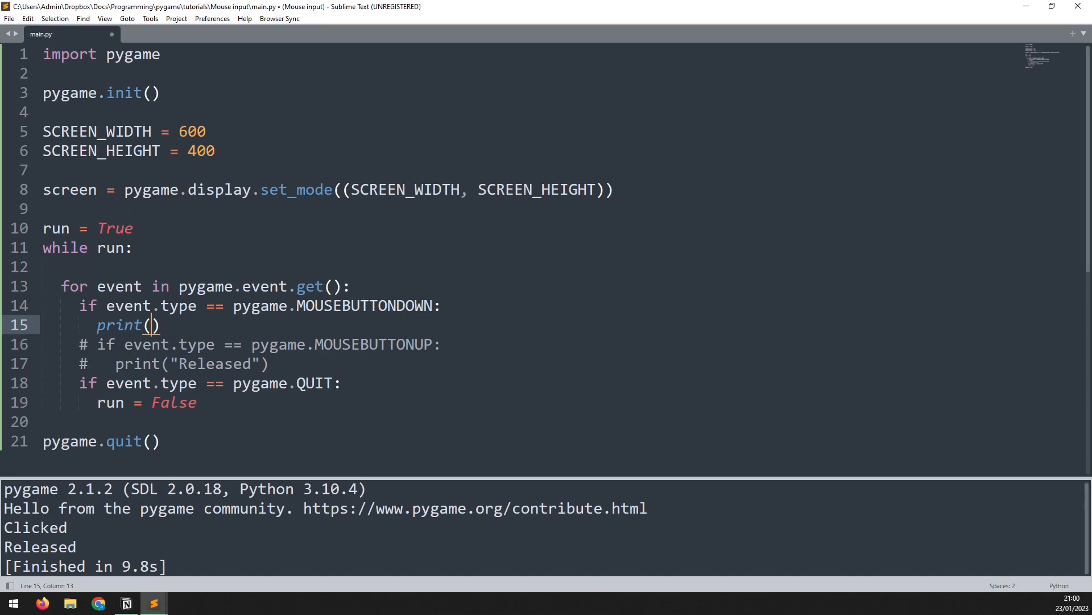
text(event)
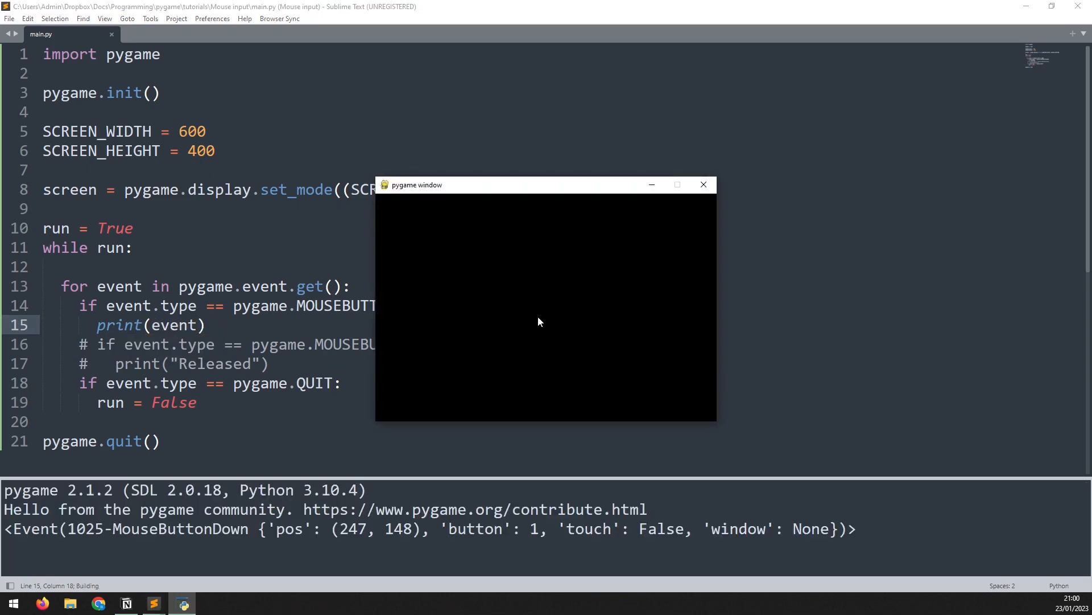
mouse_move(504, 351)
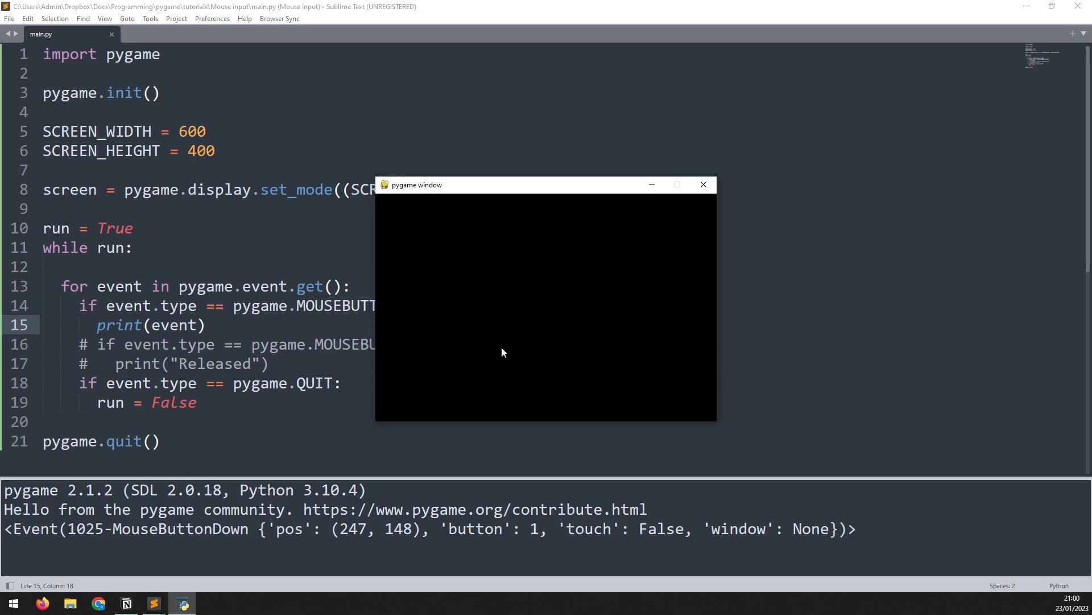
mouse_move(517, 316)
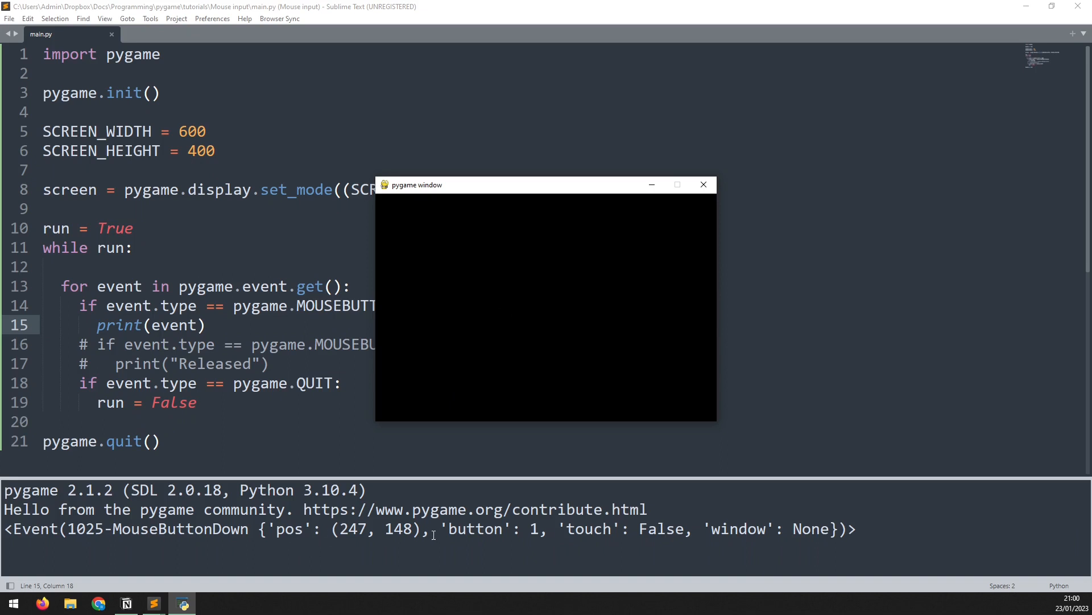
mouse_move(492, 342)
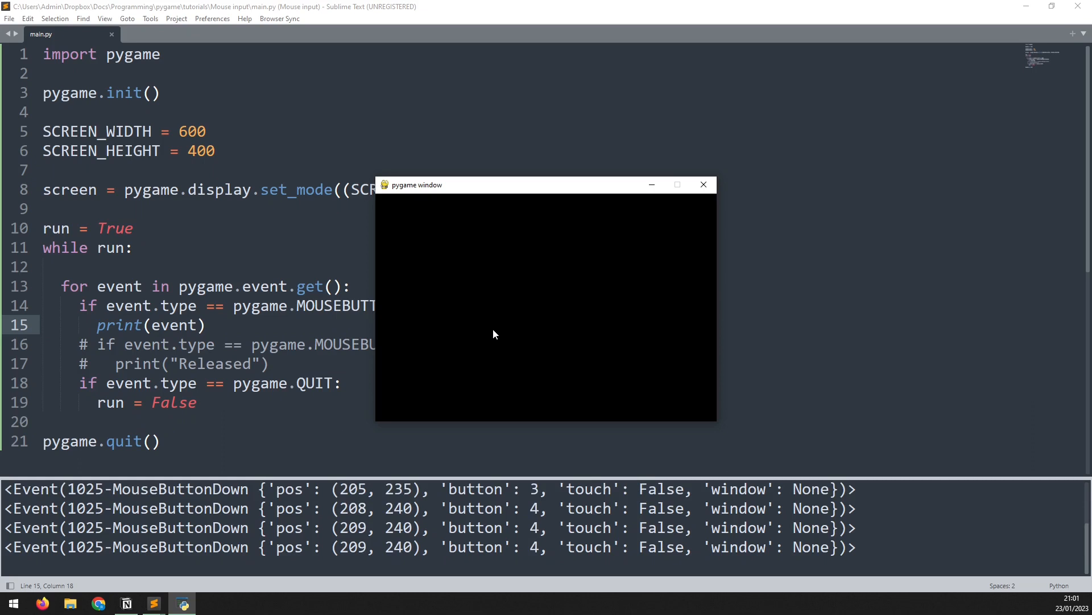
Step: Scroll and click repeatedly in the game window to log MouseButtonDown events, then close it
scroll(down, 3)
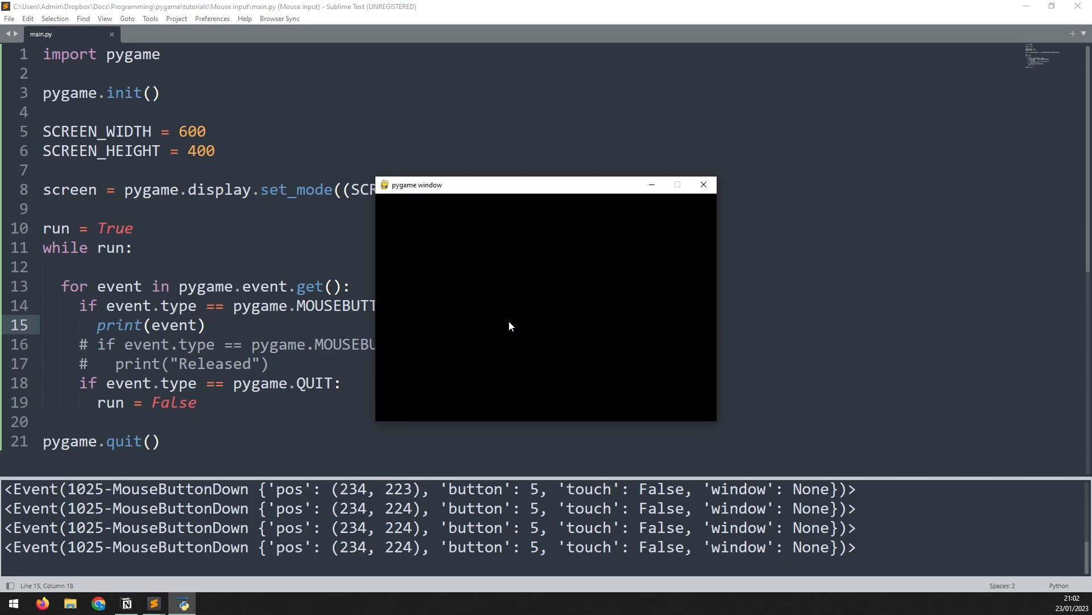
click(493, 335)
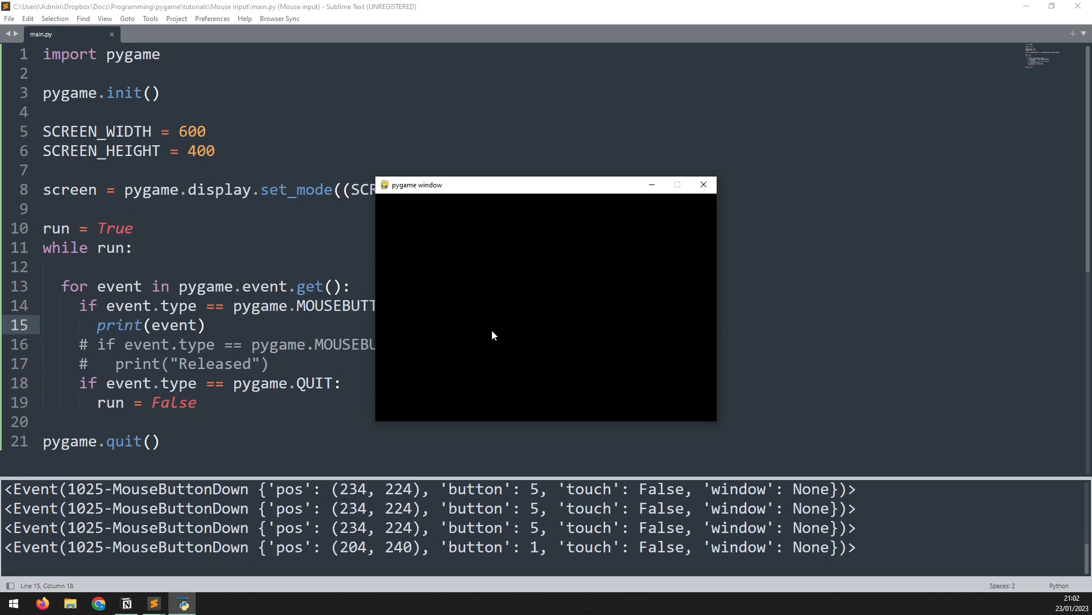
mouse_move(497, 331)
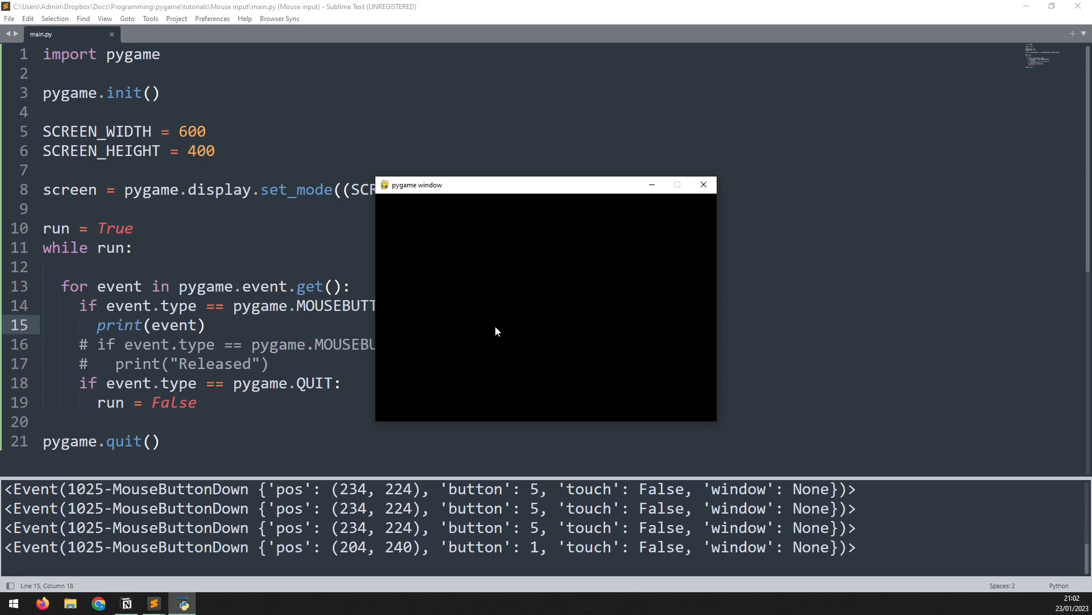
click(496, 331)
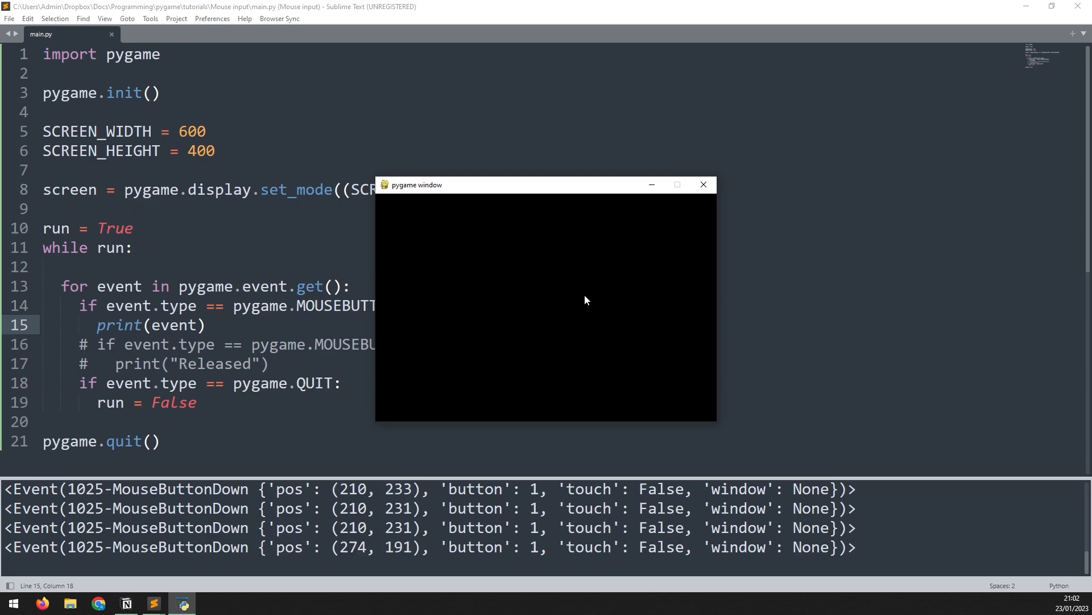
click(558, 342)
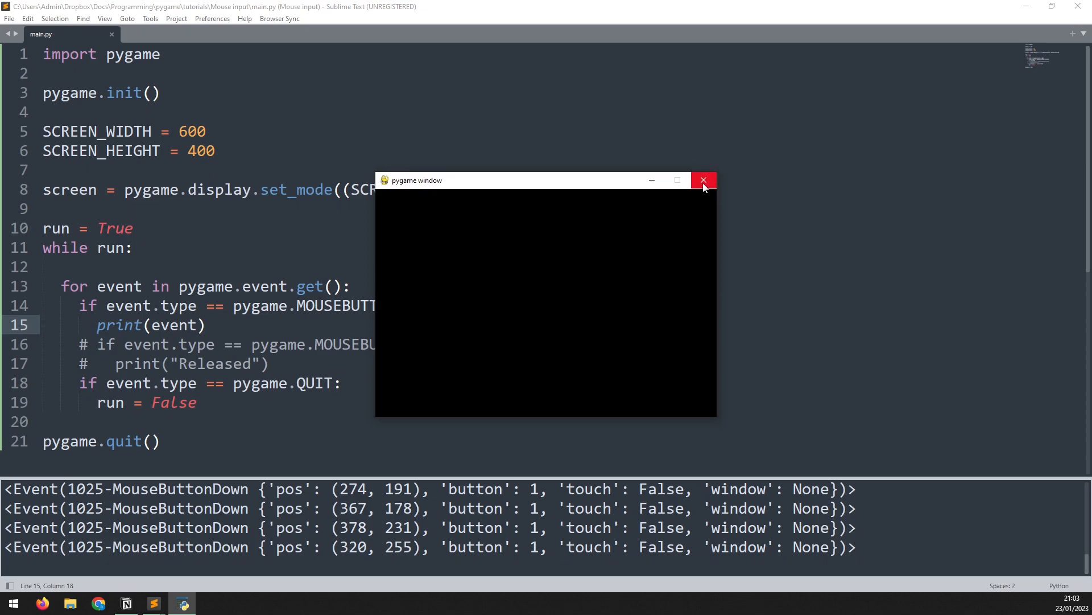
click(703, 179)
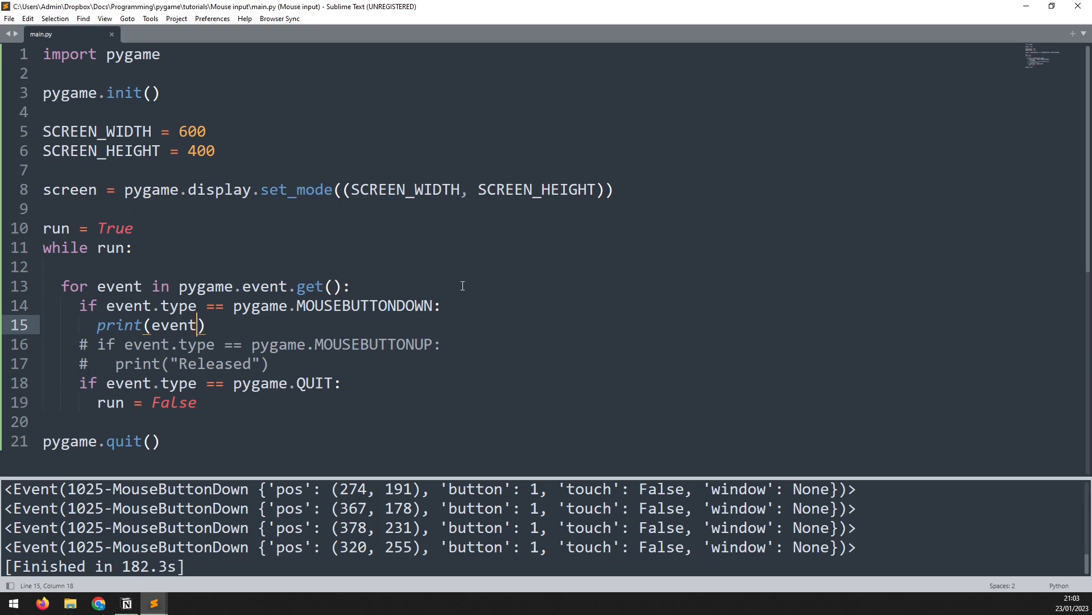
mouse_move(243, 286)
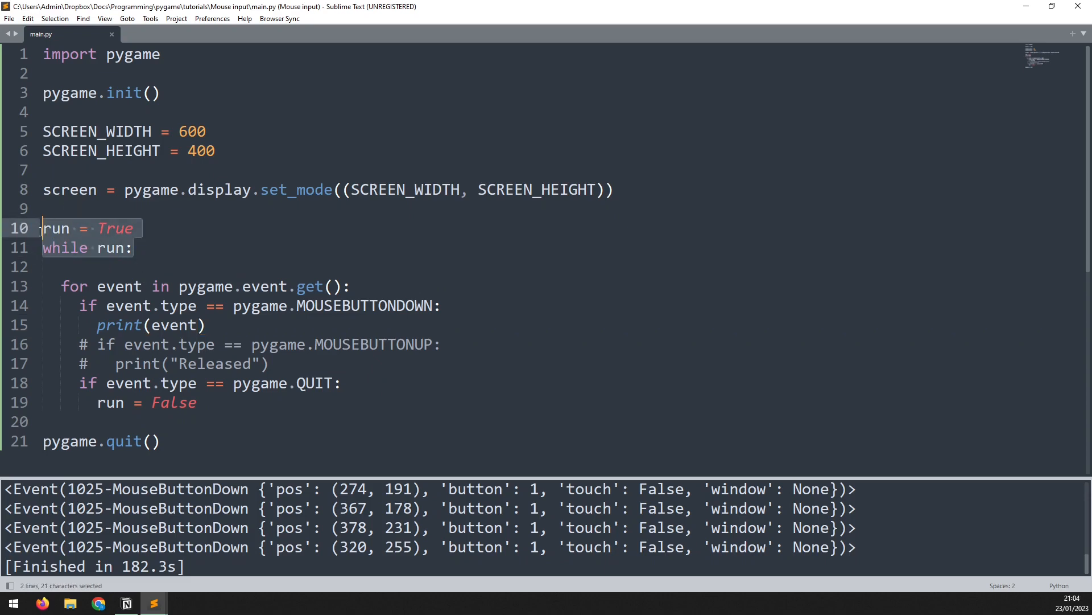
Step: Add 'clicked = False' above the run loop and set clicked on mouse button down
key(enter)
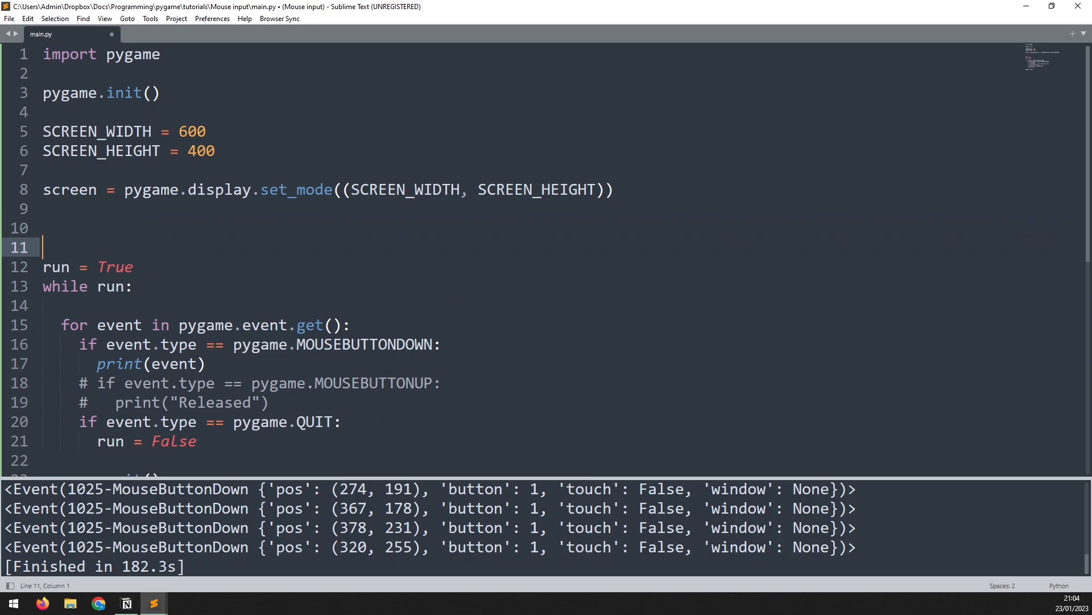
text(clic)
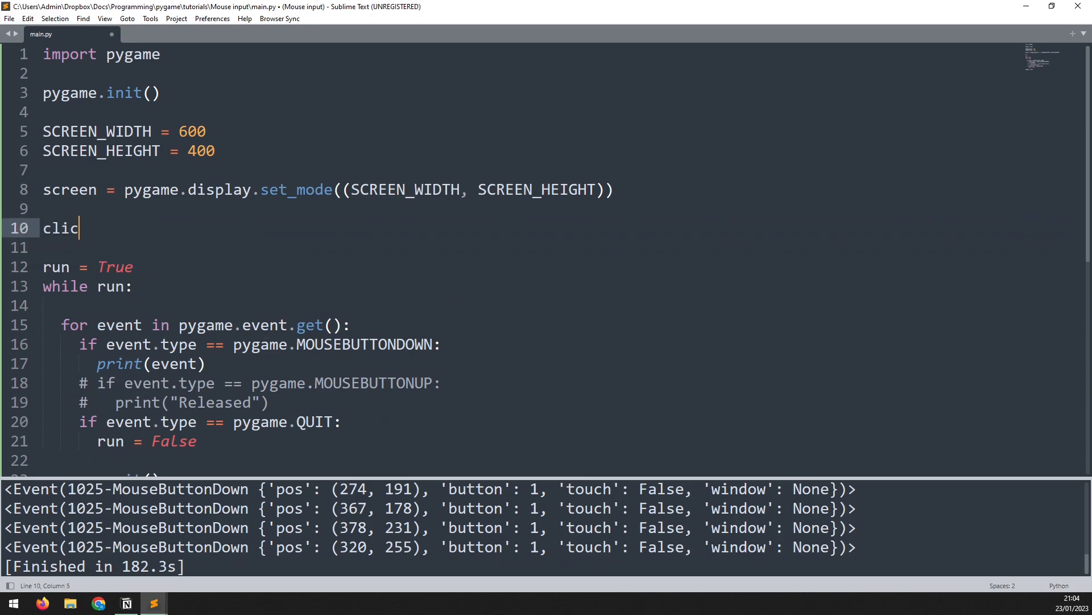
text(ked = False)
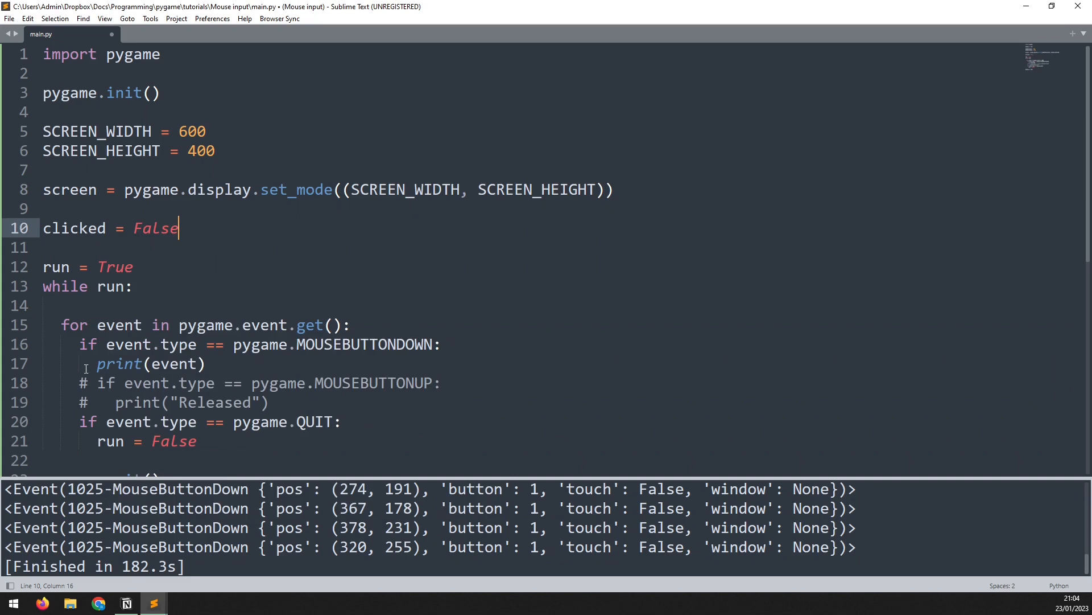
scroll(down, 3)
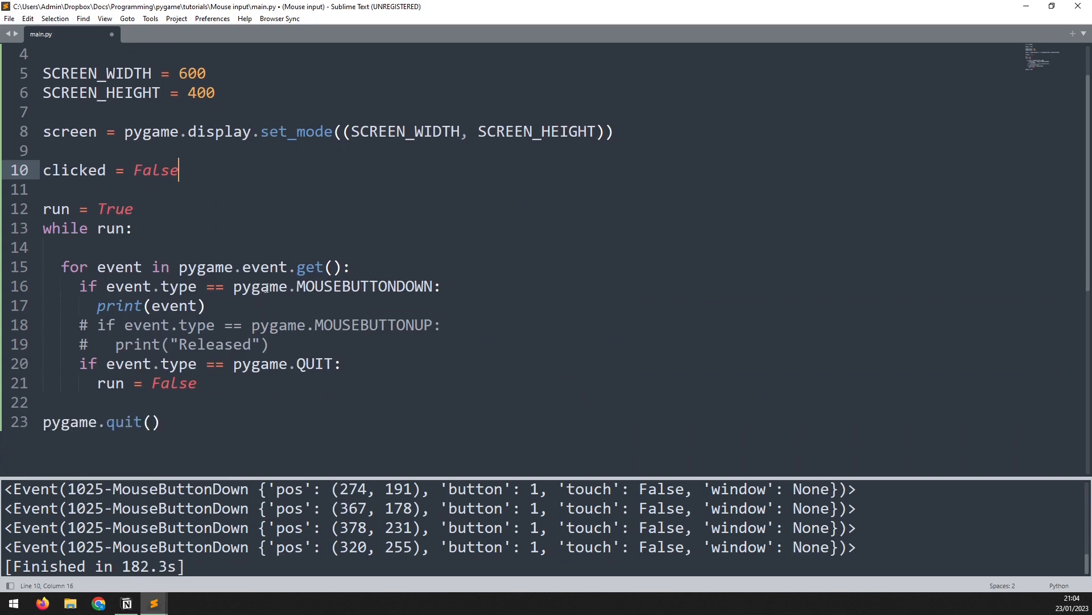
double_click(365, 286)
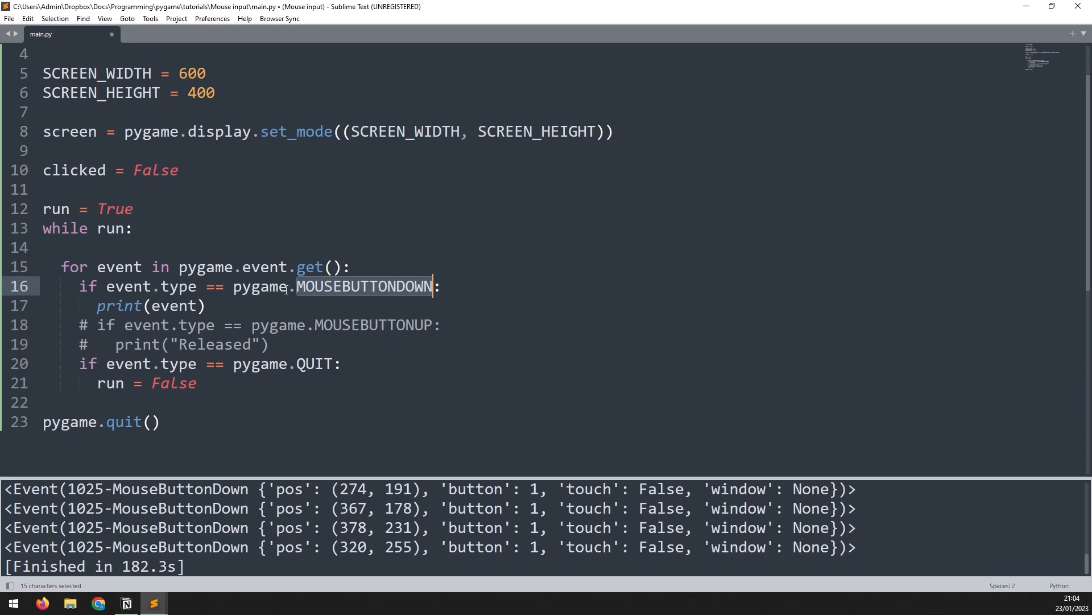
mouse_move(211, 307)
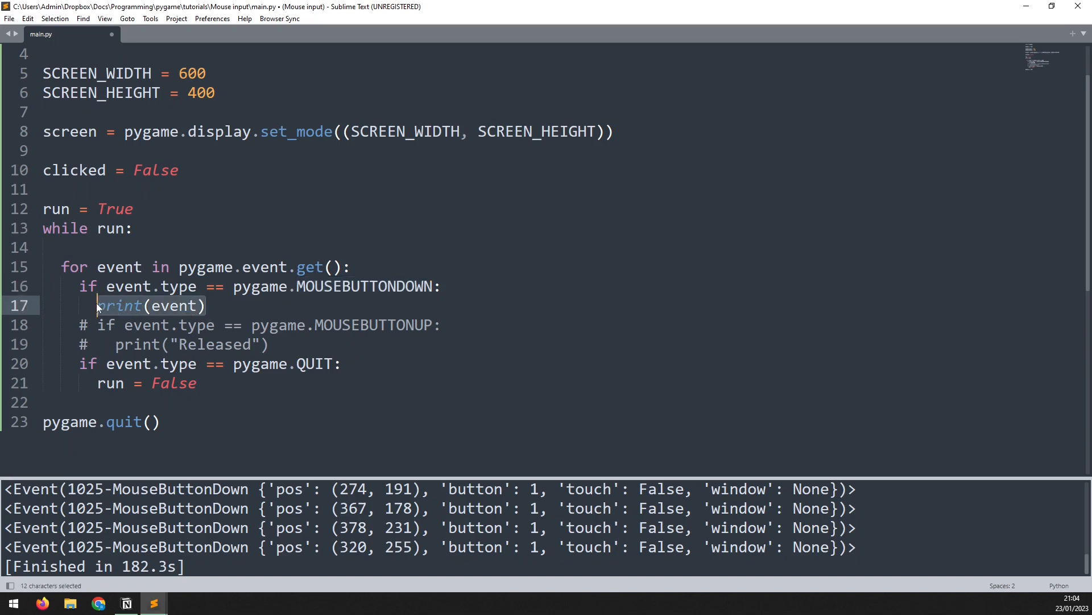
text(clicked = True)
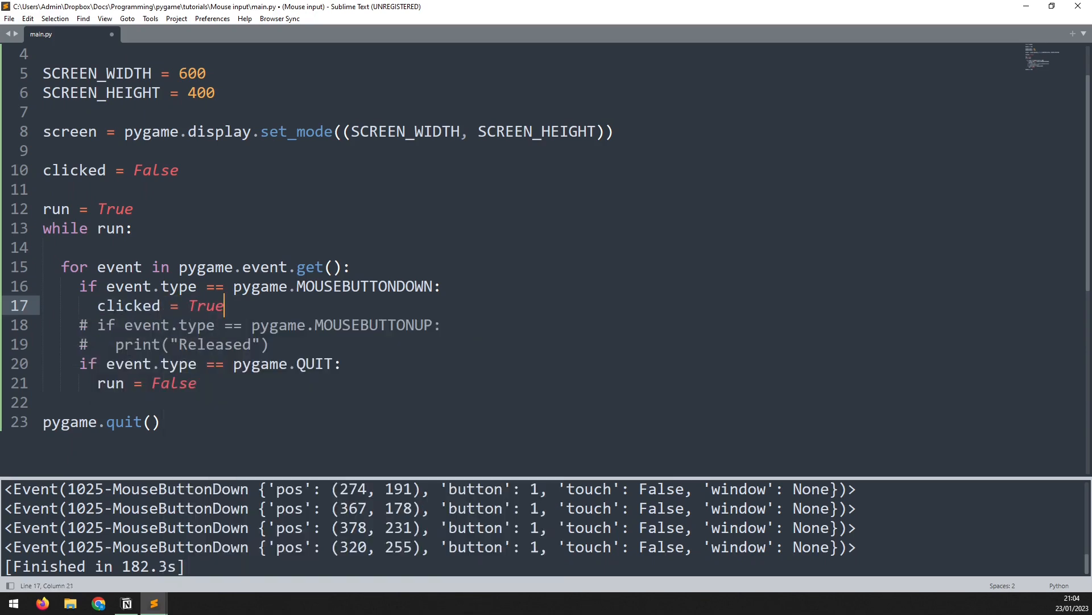
mouse_move(254, 331)
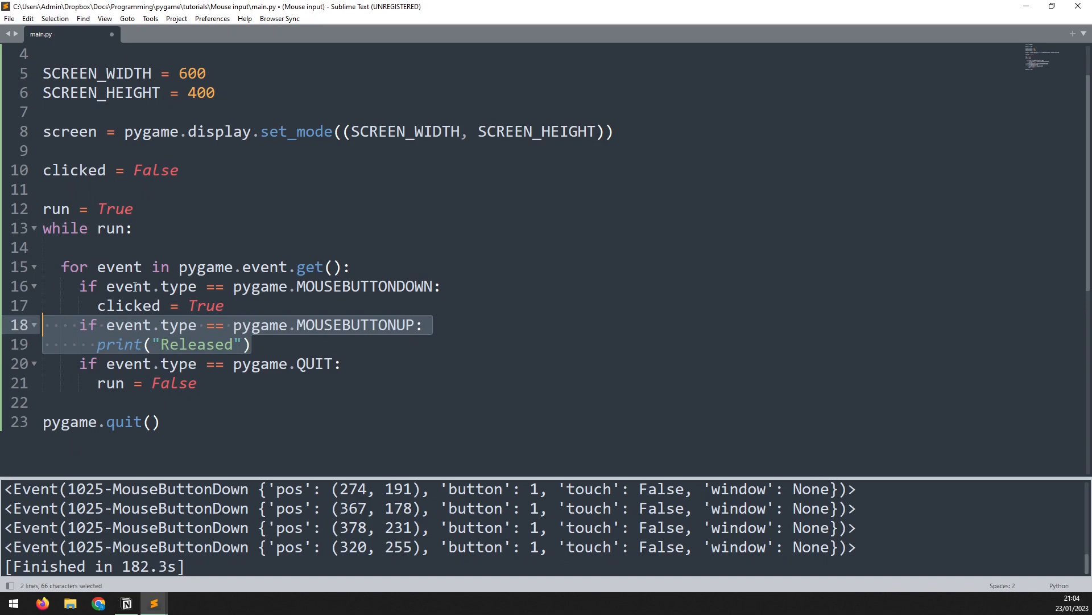
Step: Replace the Released print with 'clicked = False' in the mouse-up branch
click(406, 325)
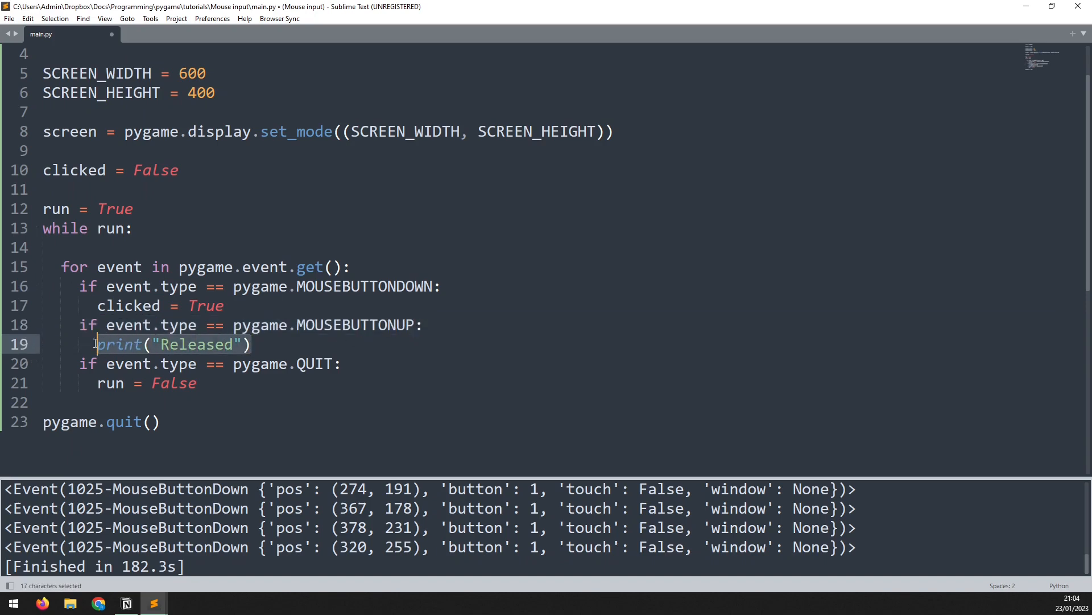
text(clicked)
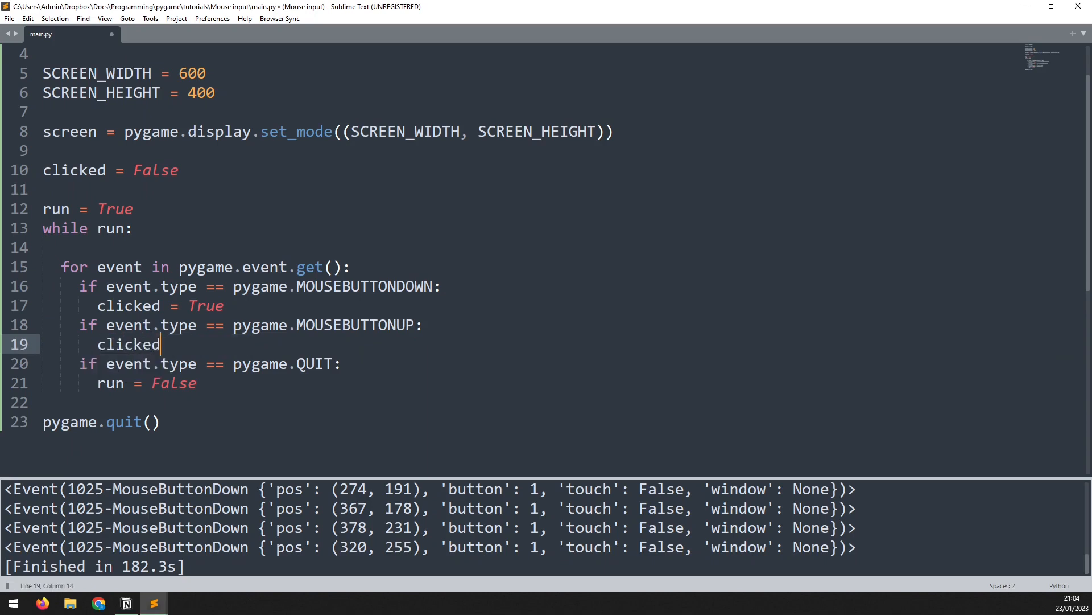
text(= False)
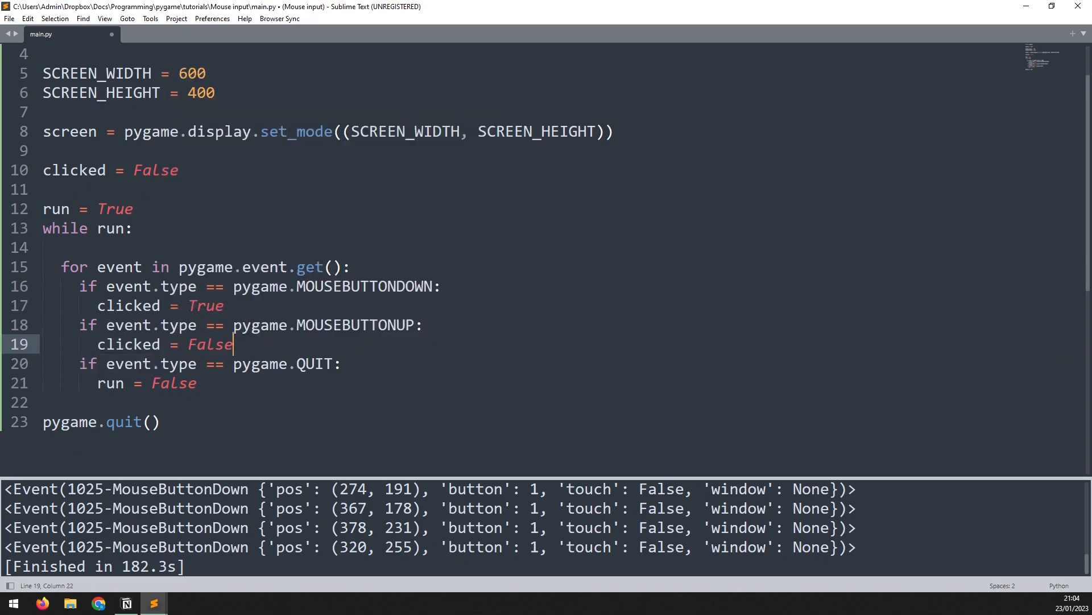
scroll(up, 3)
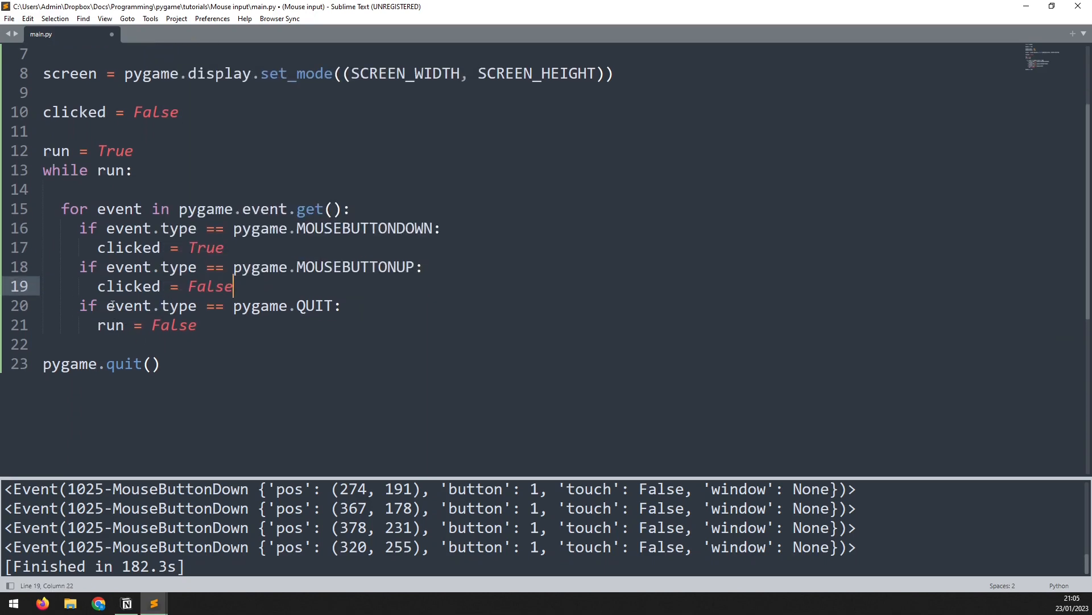
click(53, 342)
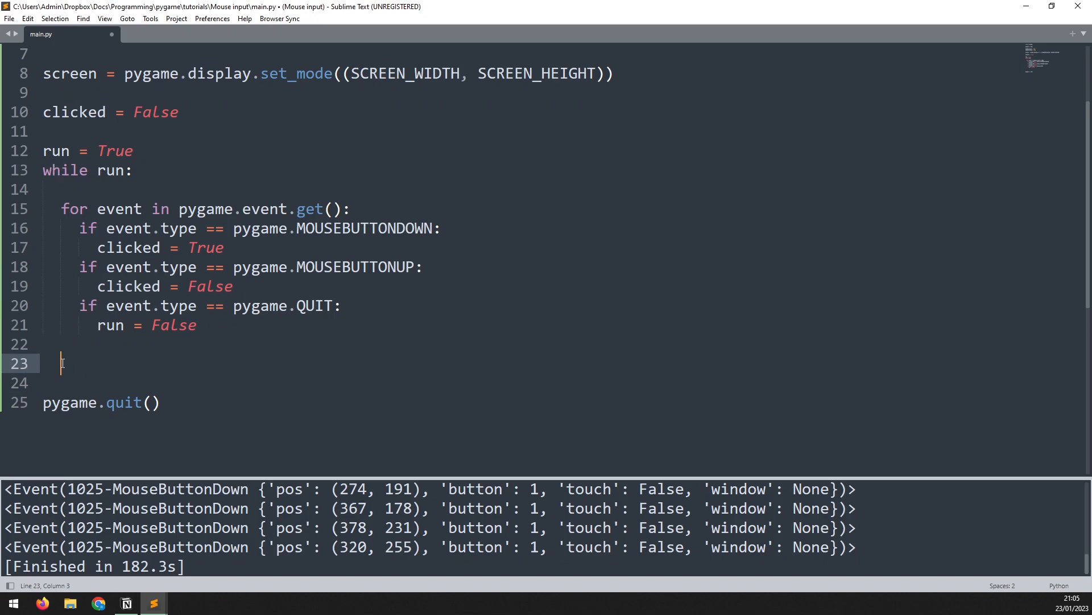
Step: Print clicked in the loop, click in the game window, then close it
text(print(clicked)
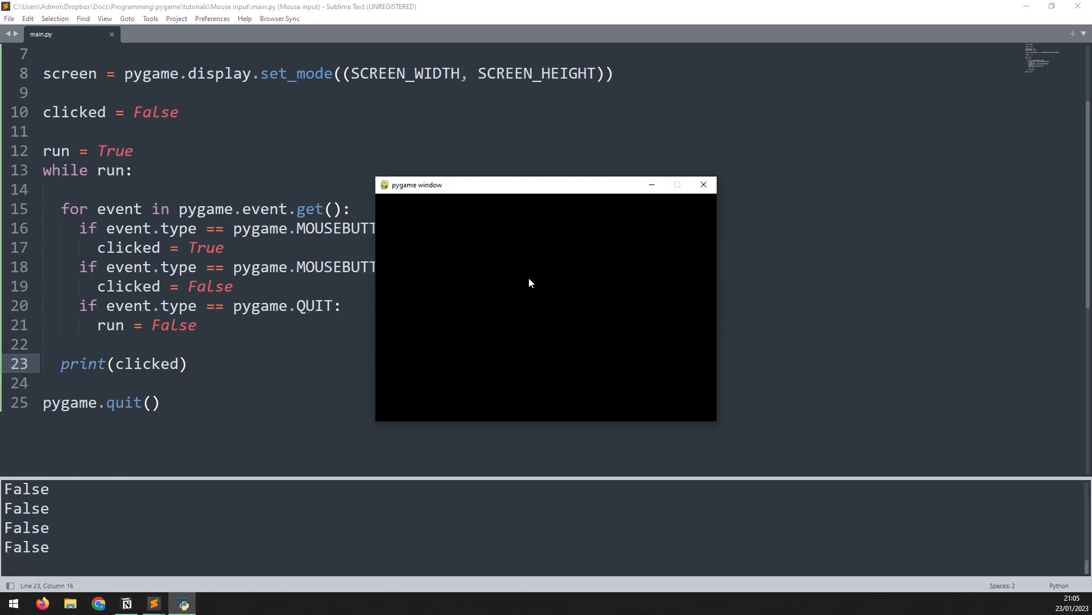
click(523, 301)
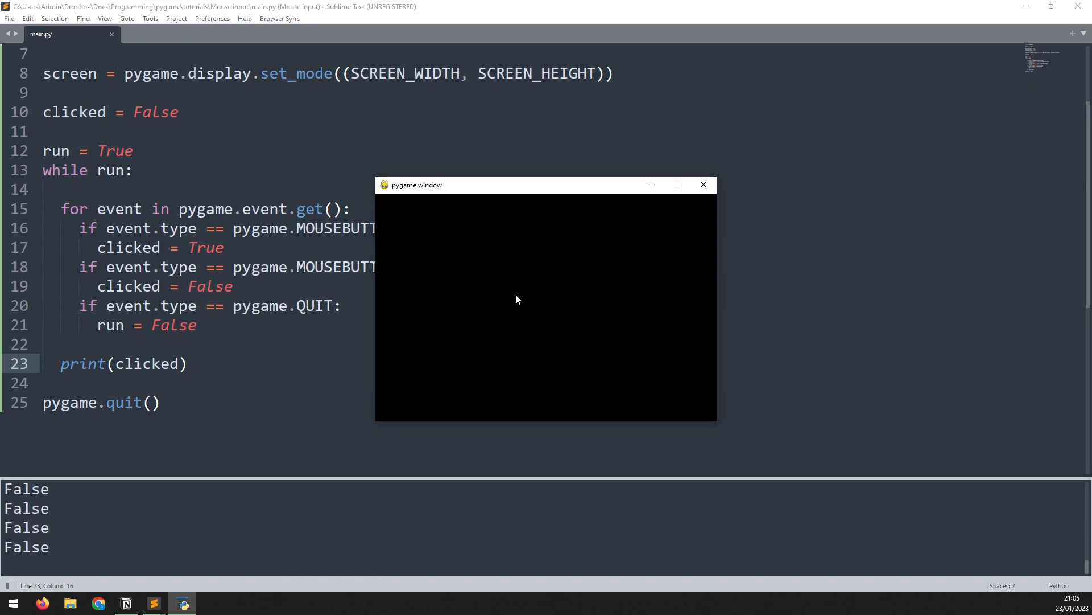
click(704, 185)
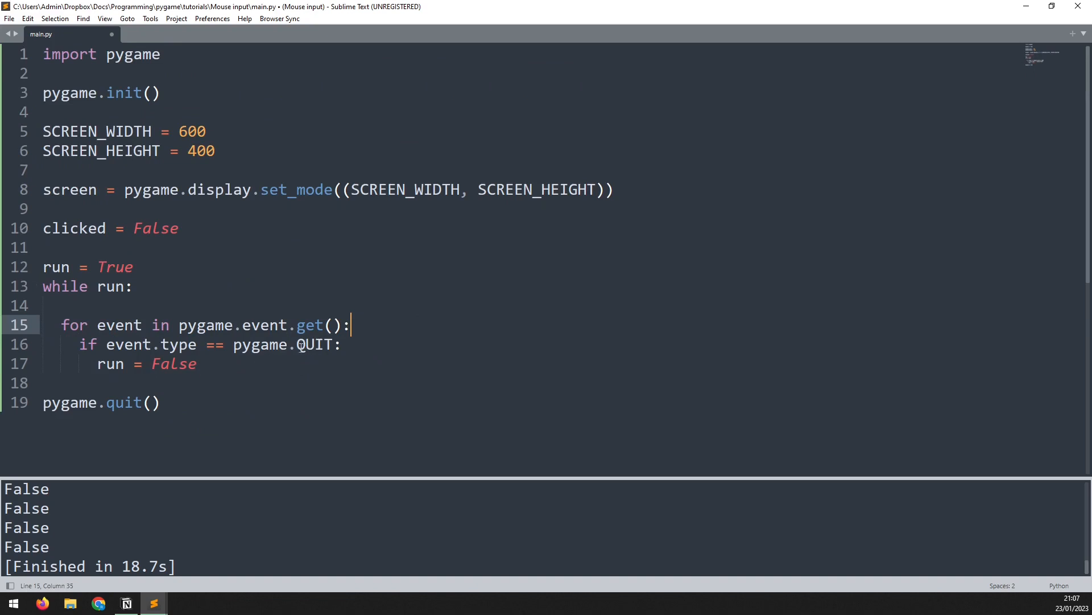
Step: Replace the clicked line with print(pygame.mouse.get_pressed()) in the loop and run it
click(239, 345)
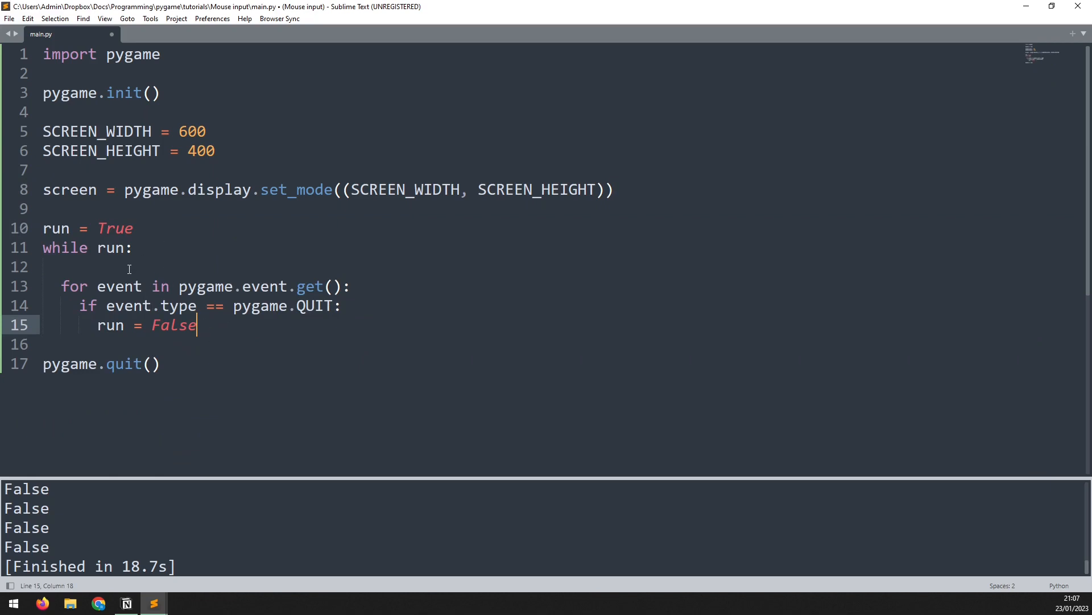
key(enter)
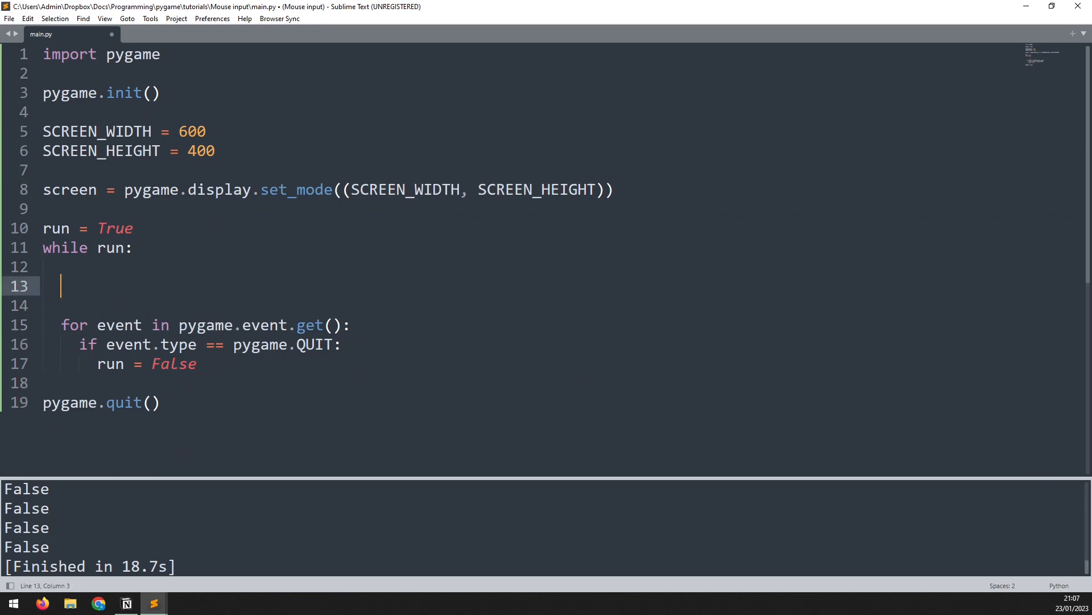
text(print)
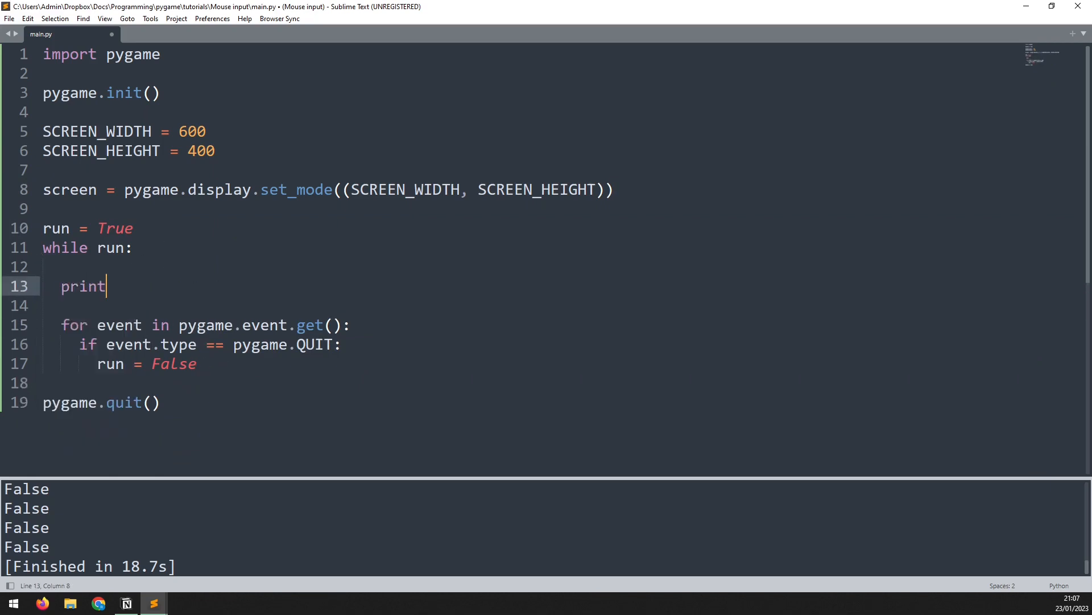
text((pygame.)
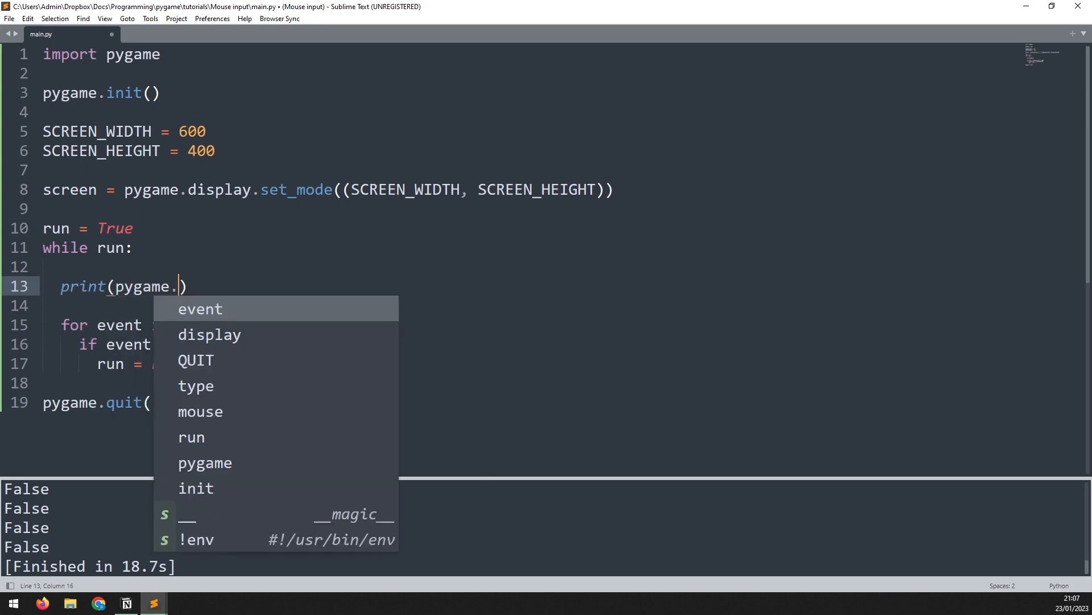
text(mouse.get)
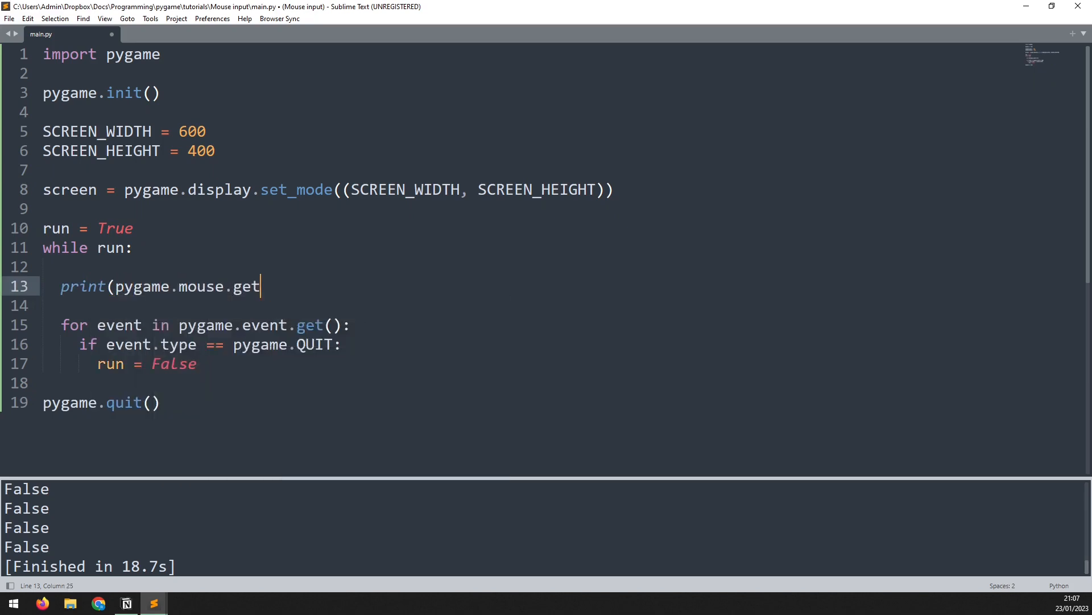
text(_pressed())
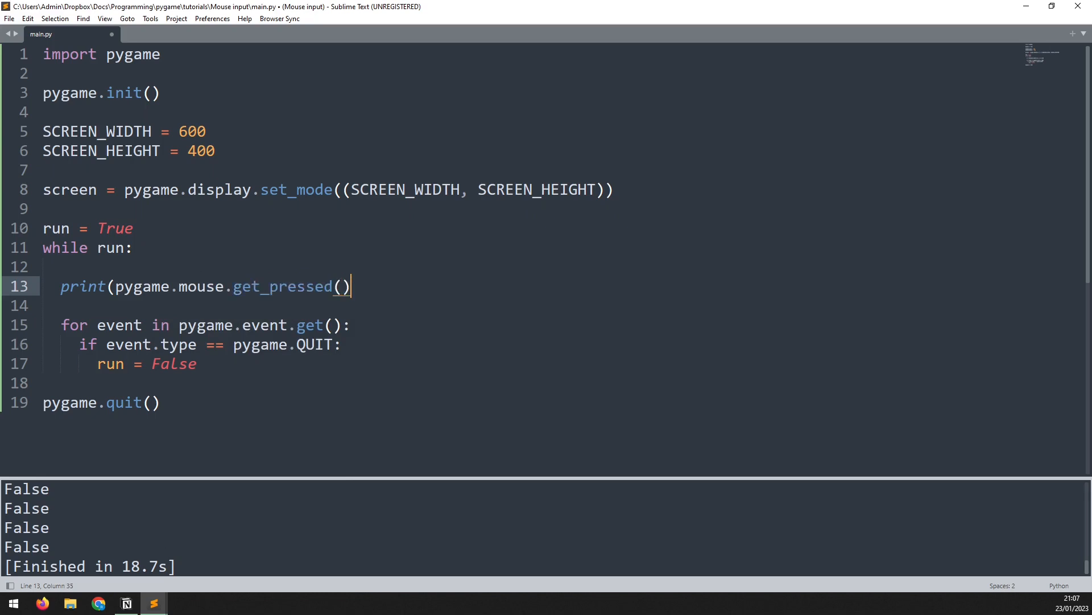
key(ctrl+b)
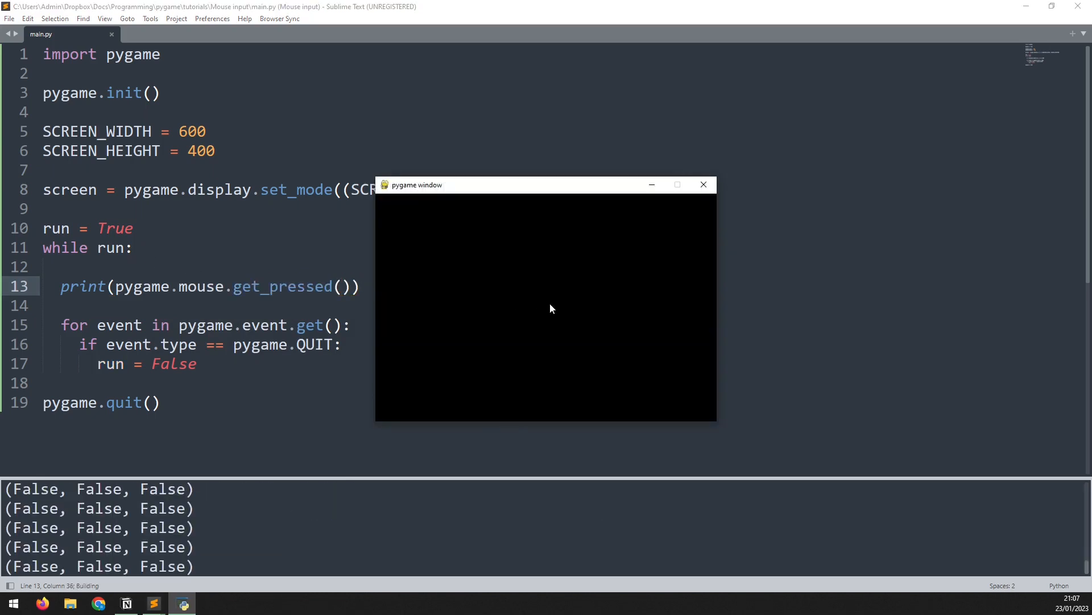
mouse_move(544, 299)
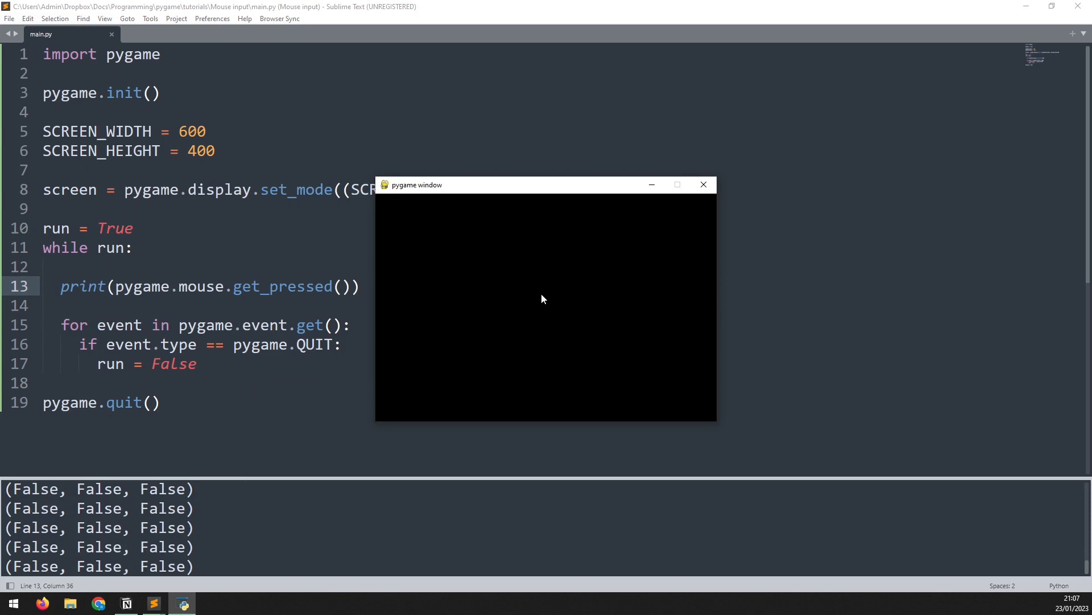
Step: Click inside the game window to test, then close it
click(479, 305)
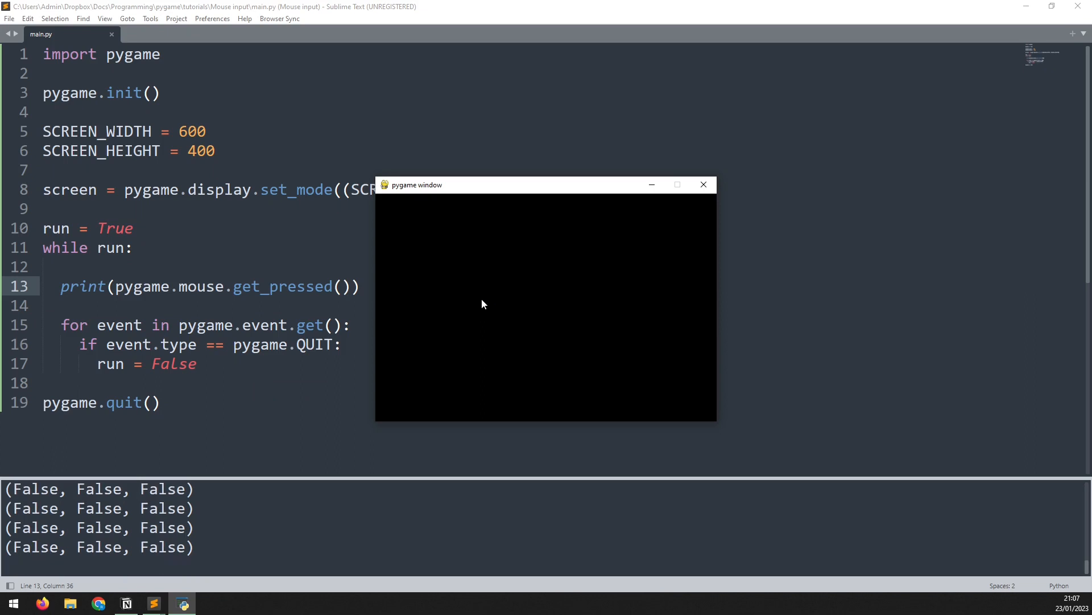
click(702, 184)
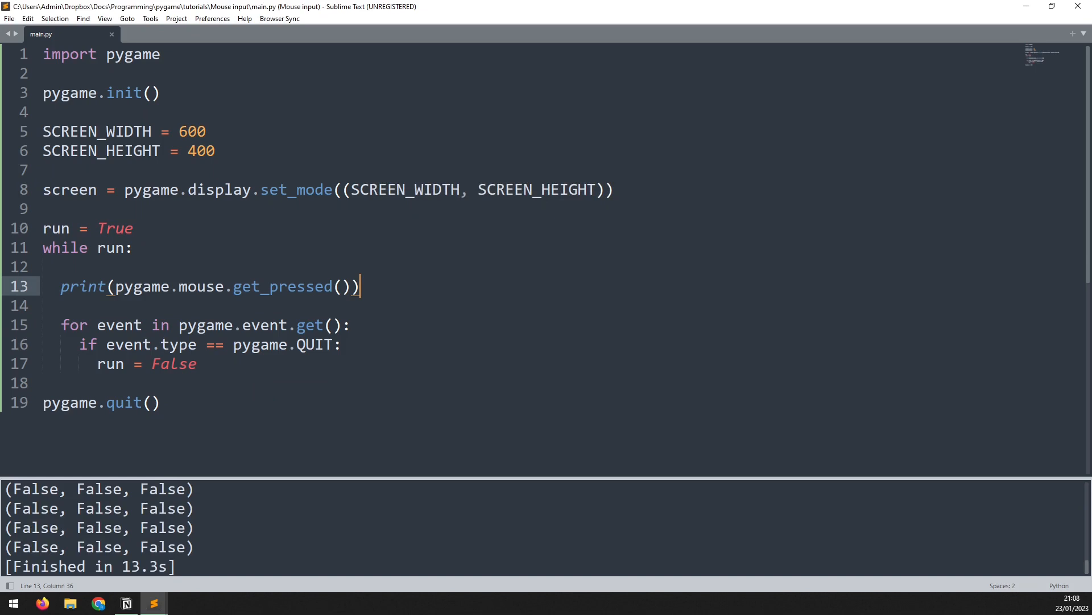
mouse_move(710, 183)
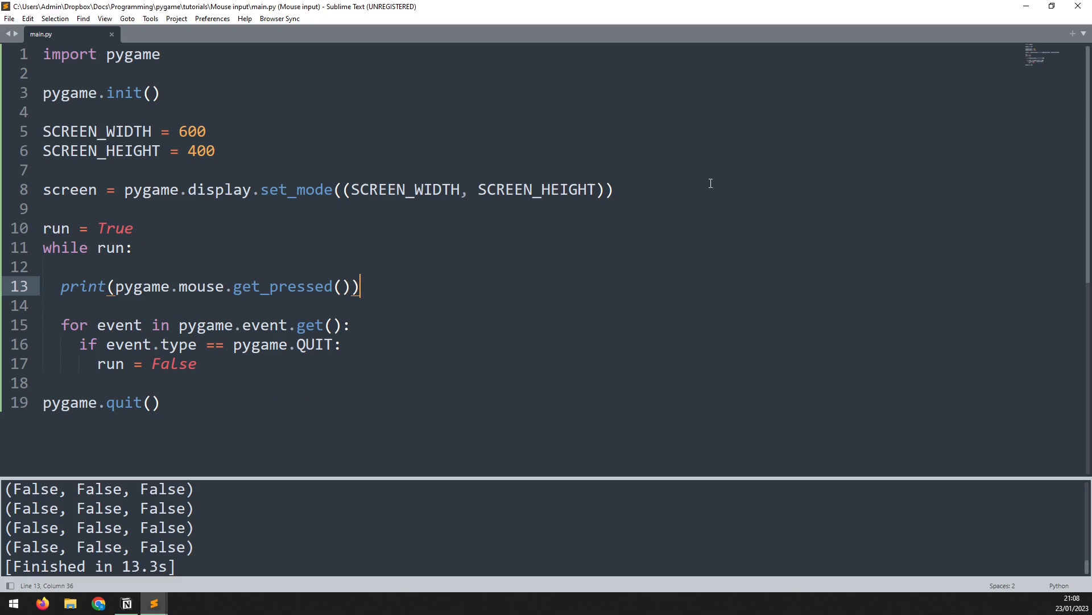
Step: Change the print to get_pressed()[0] and run the script again
key(Left)
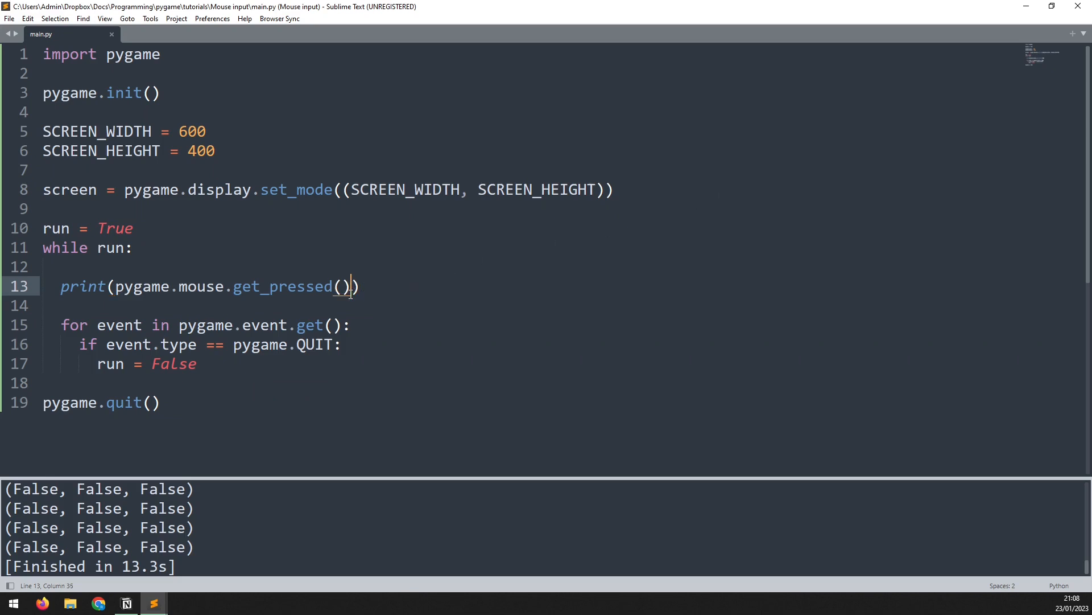
mouse_move(307, 406)
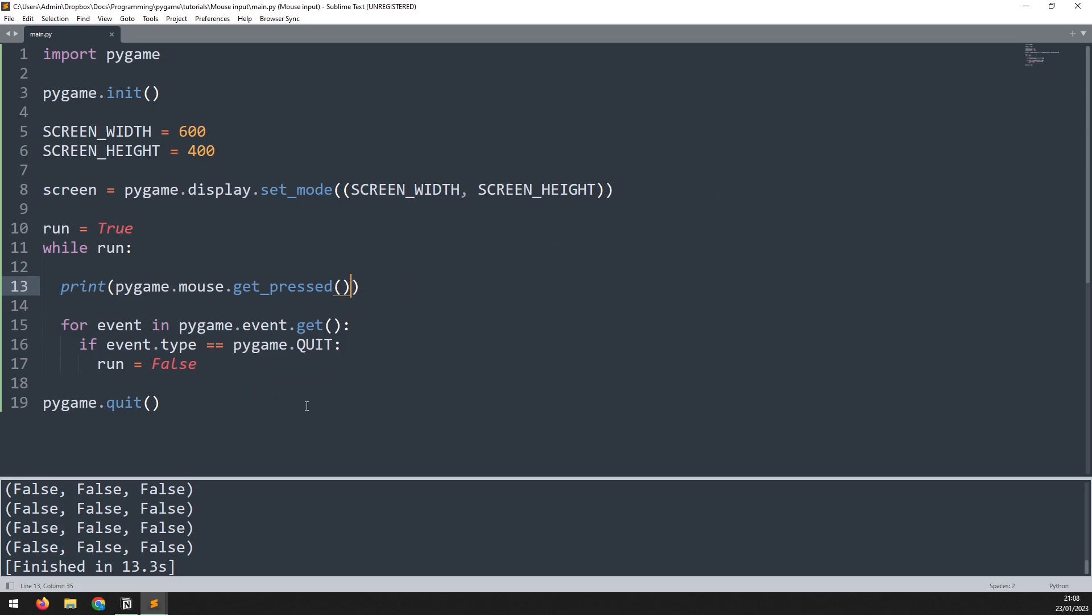
mouse_move(87, 521)
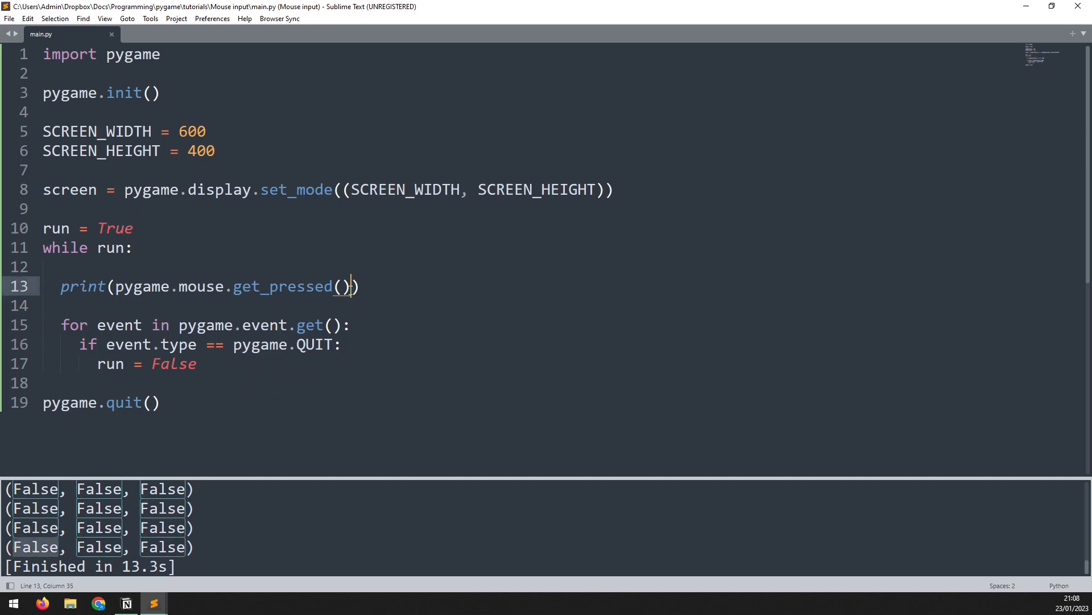
text([0])
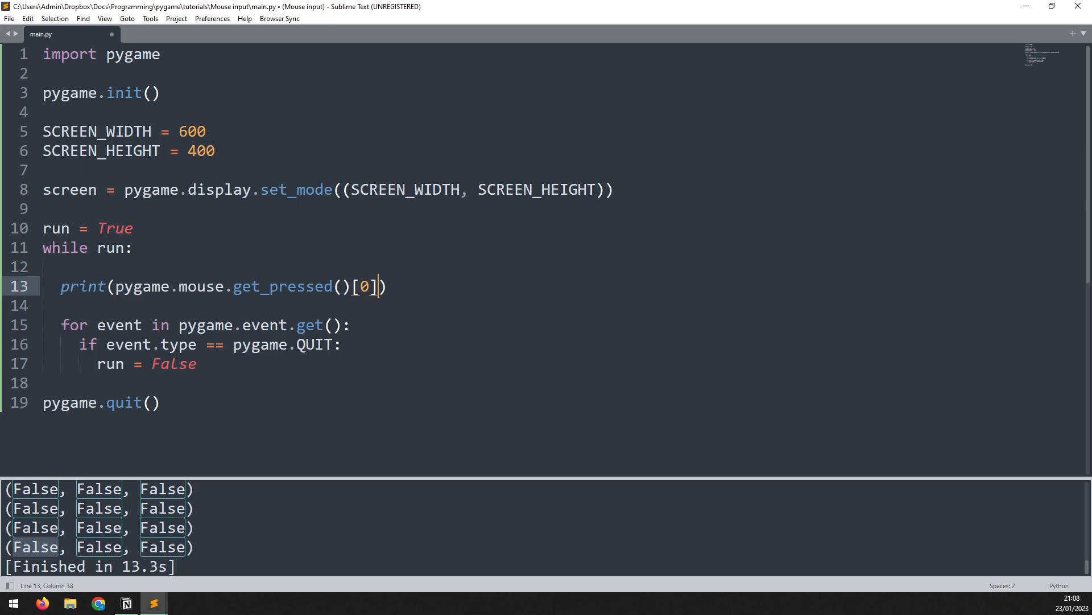
key(ctrl+b)
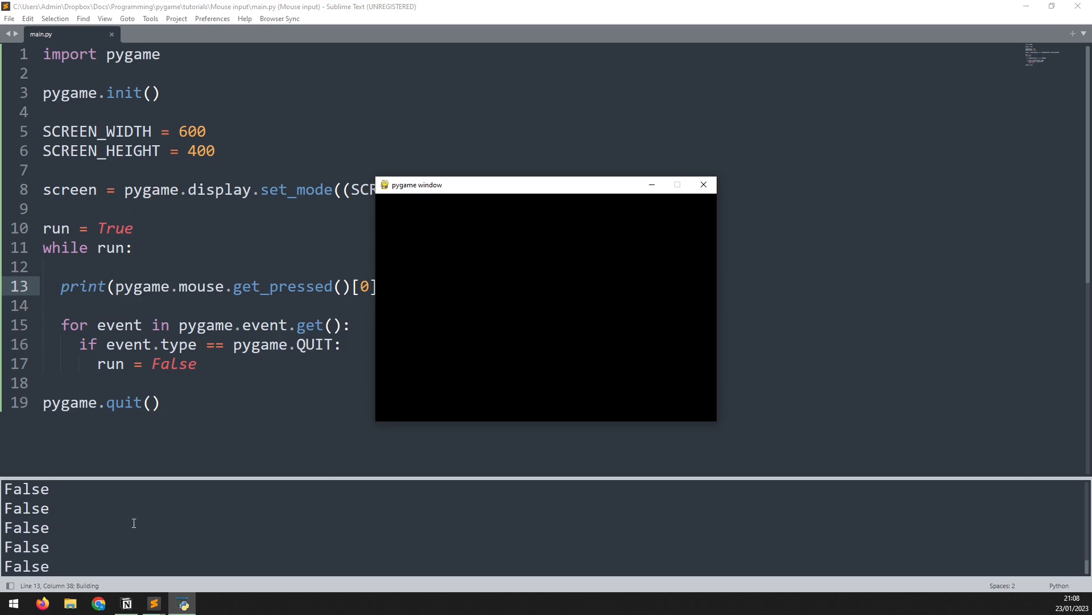
Step: Hold the left mouse button in the game window to print True, then close the window
click(526, 316)
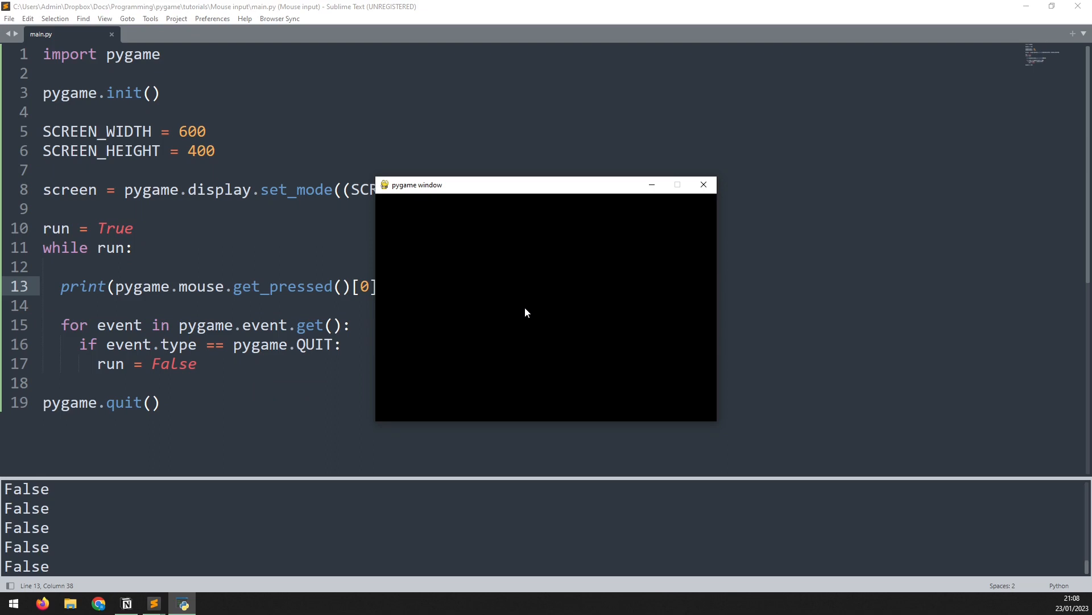
click(517, 304)
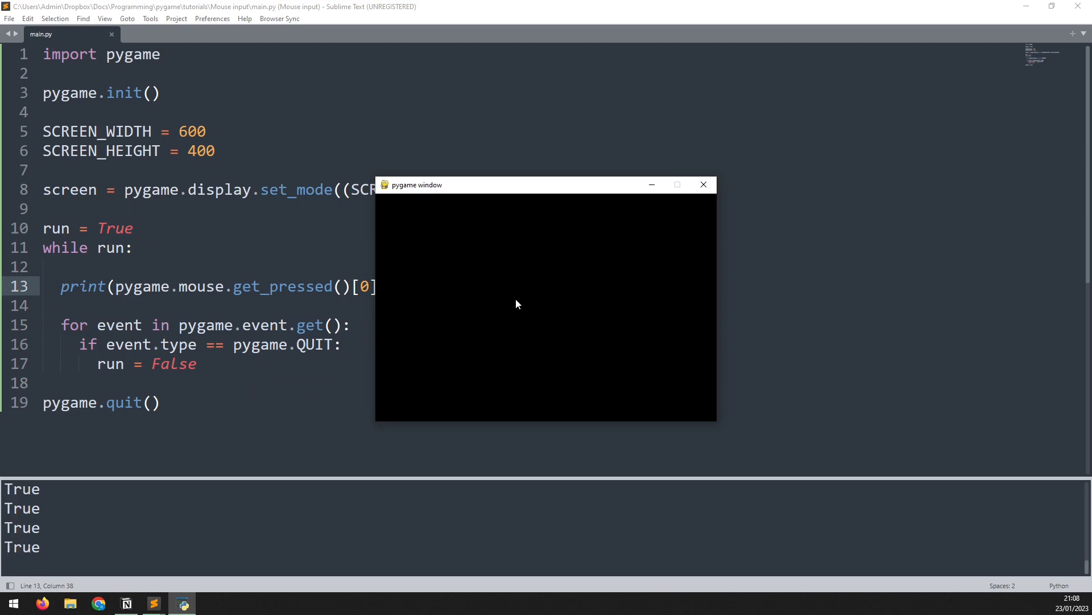
click(703, 184)
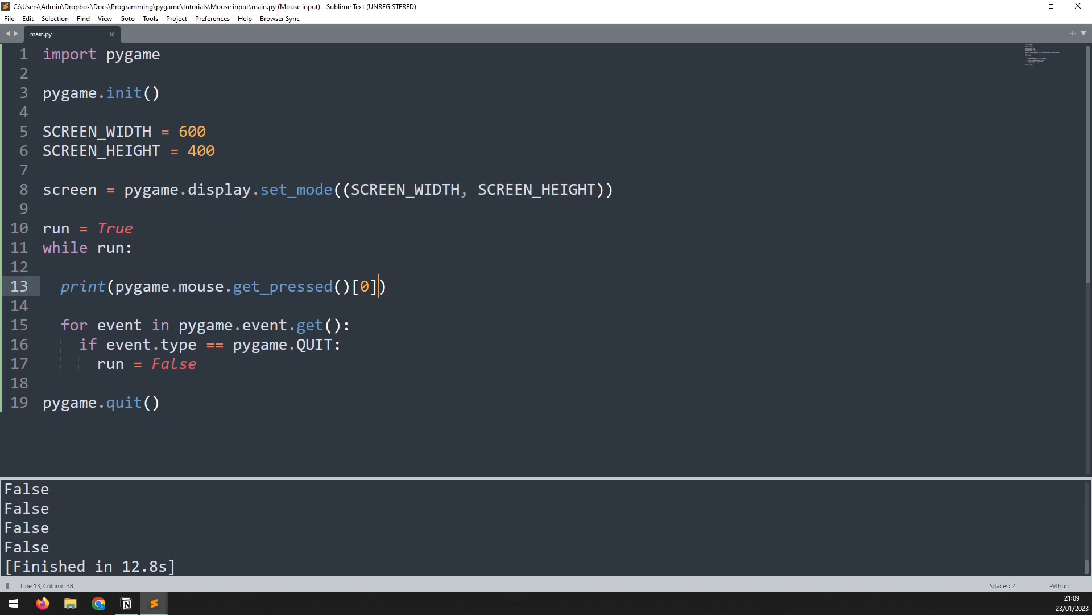
mouse_move(74, 292)
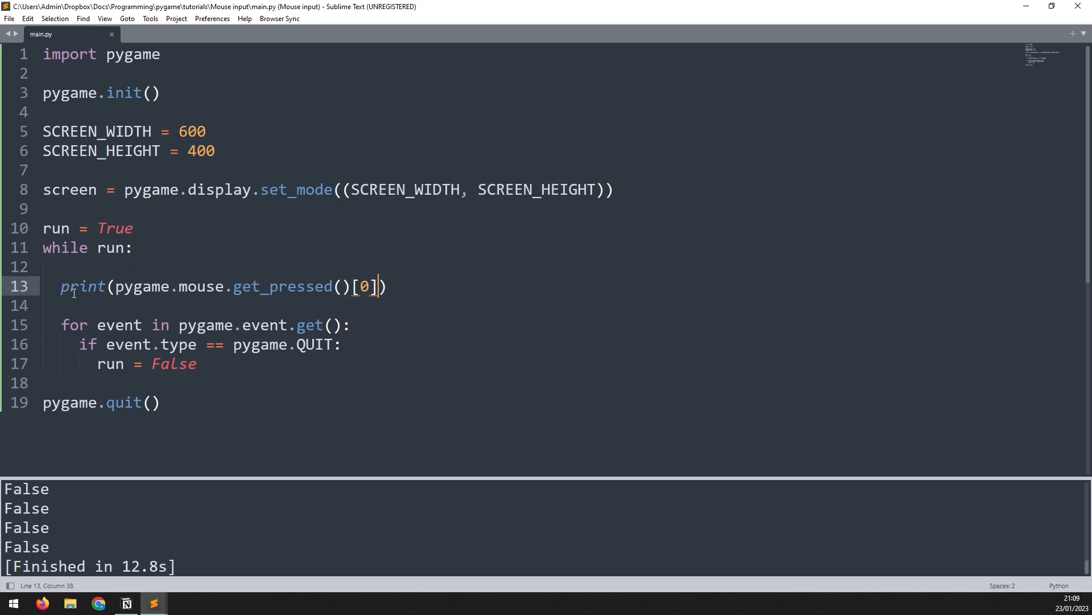
Step: Wrap get_pressed()[0] in an 'if == True' that prints "Left mouse click"
double_click(83, 286)
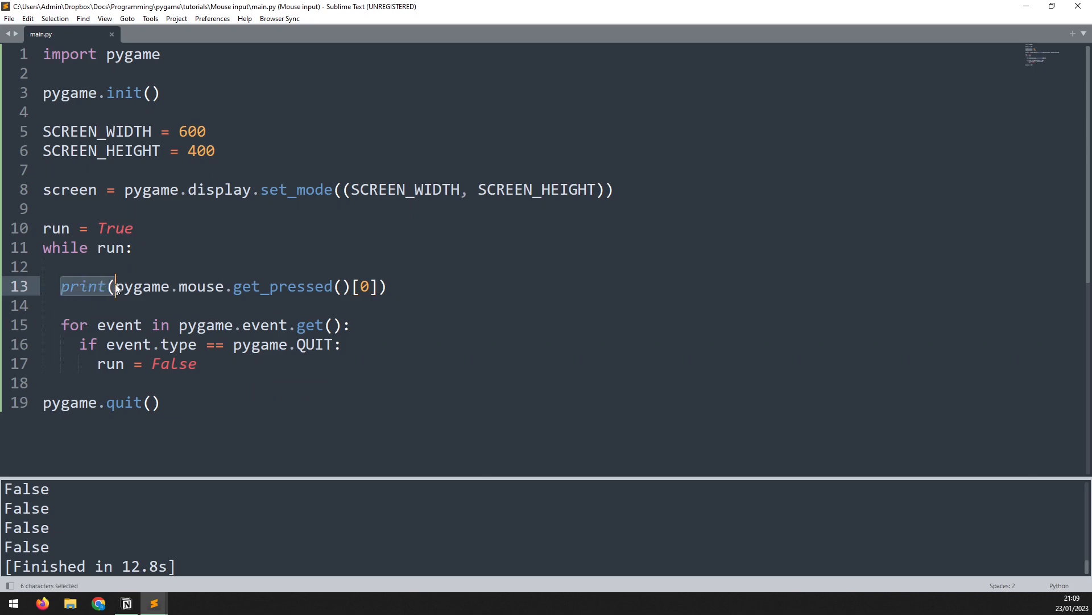
click(63, 287)
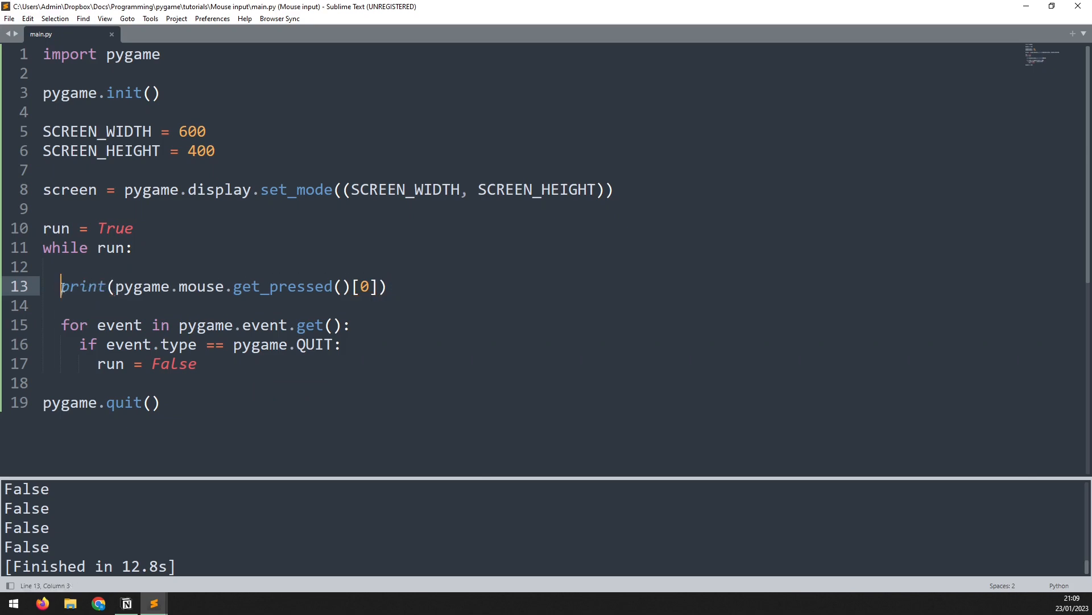
key(Backspace)
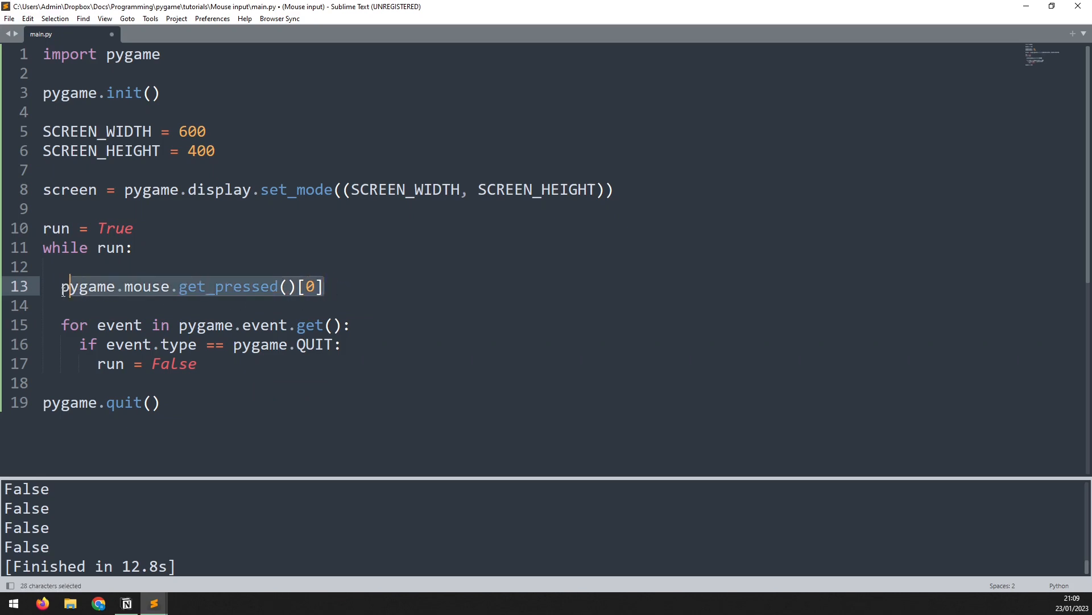
click(62, 286)
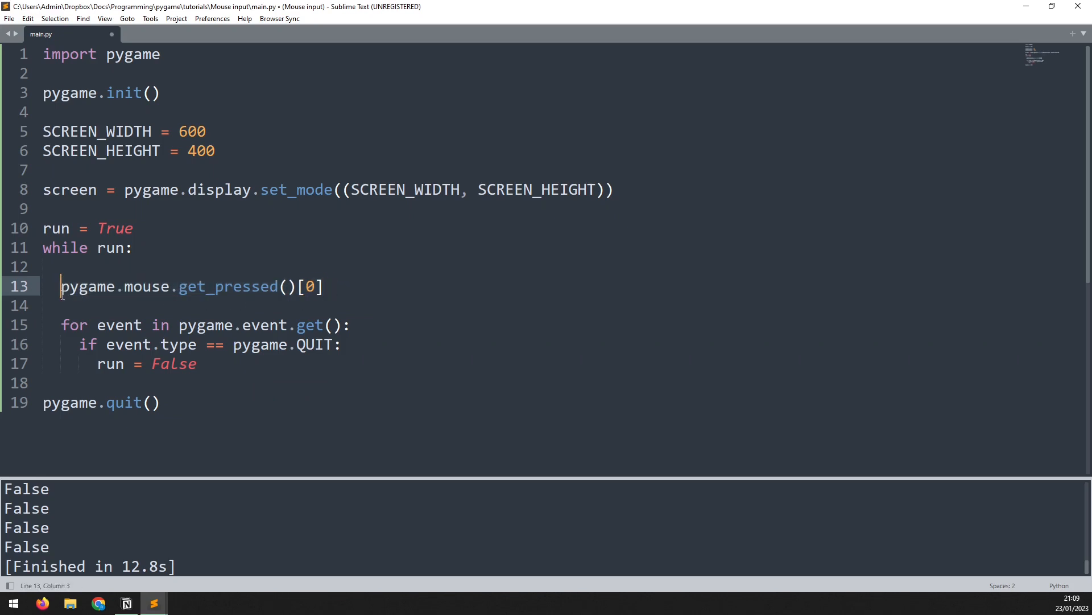
text(if)
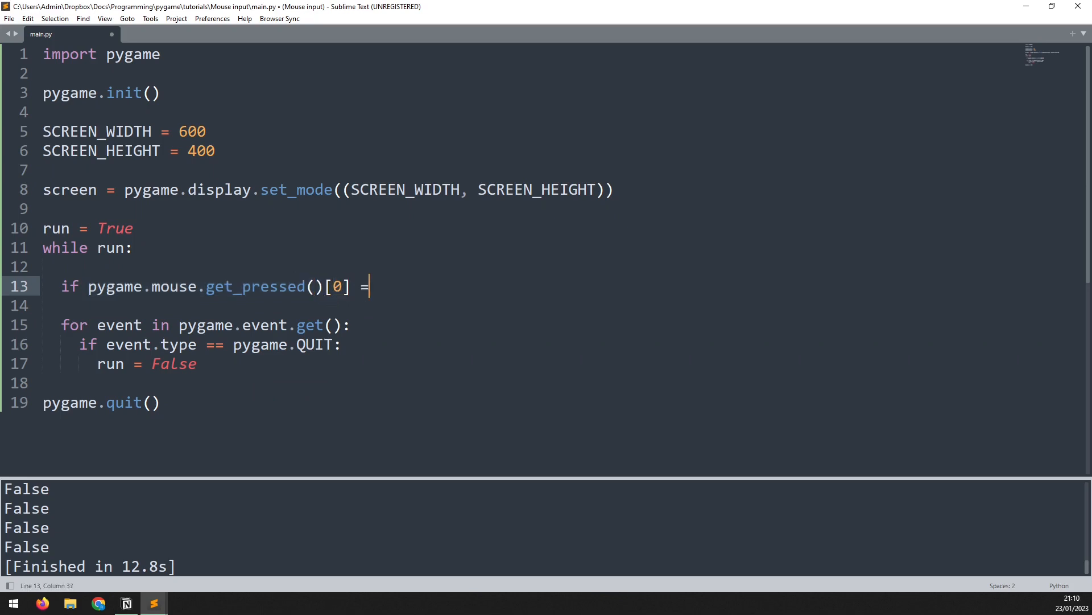
text(= True:)
click(533, 305)
text(print)
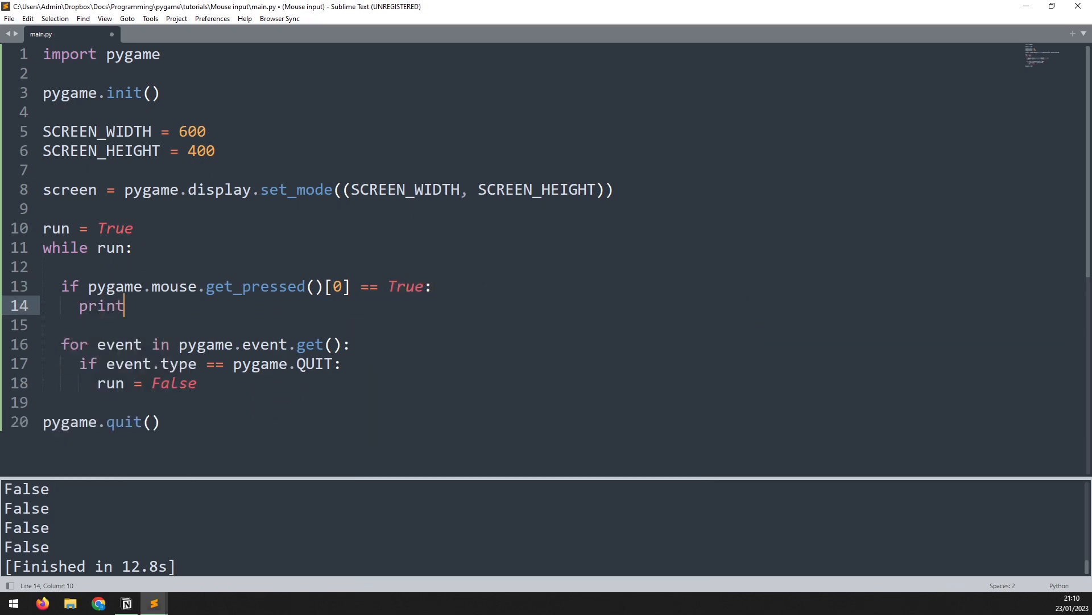
text(("Left mouse click)
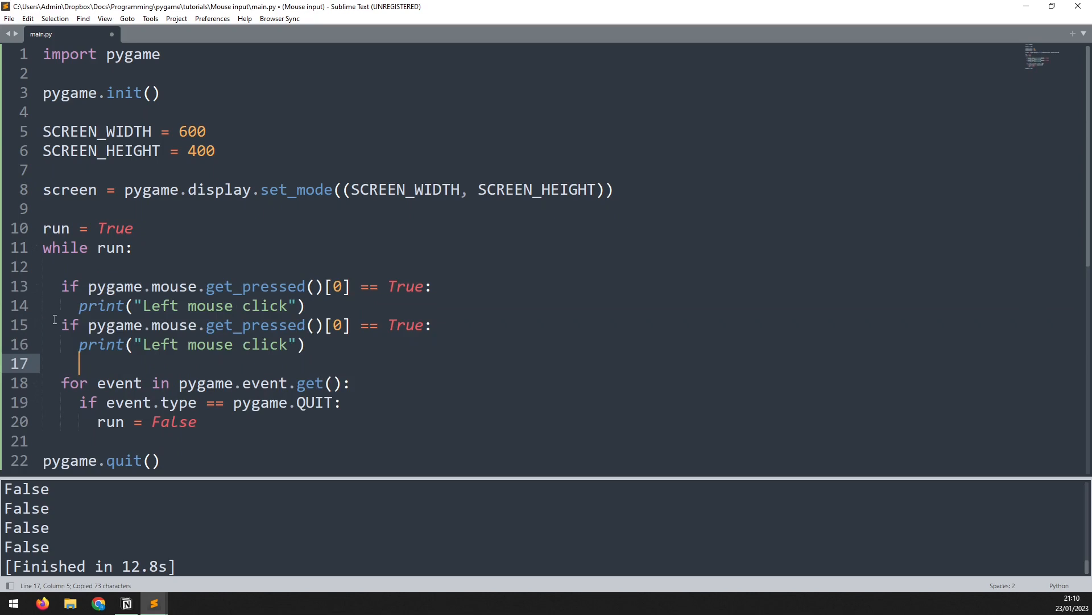
Step: Change the duplicated check to index 2 and its message to "Right mouse click"
double_click(338, 325)
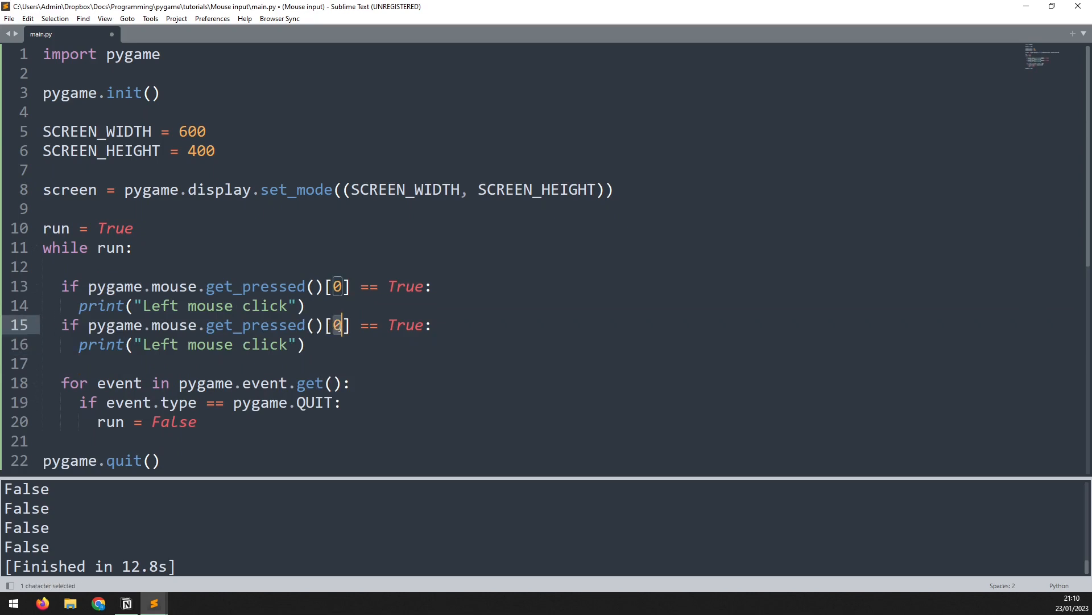
text(2)
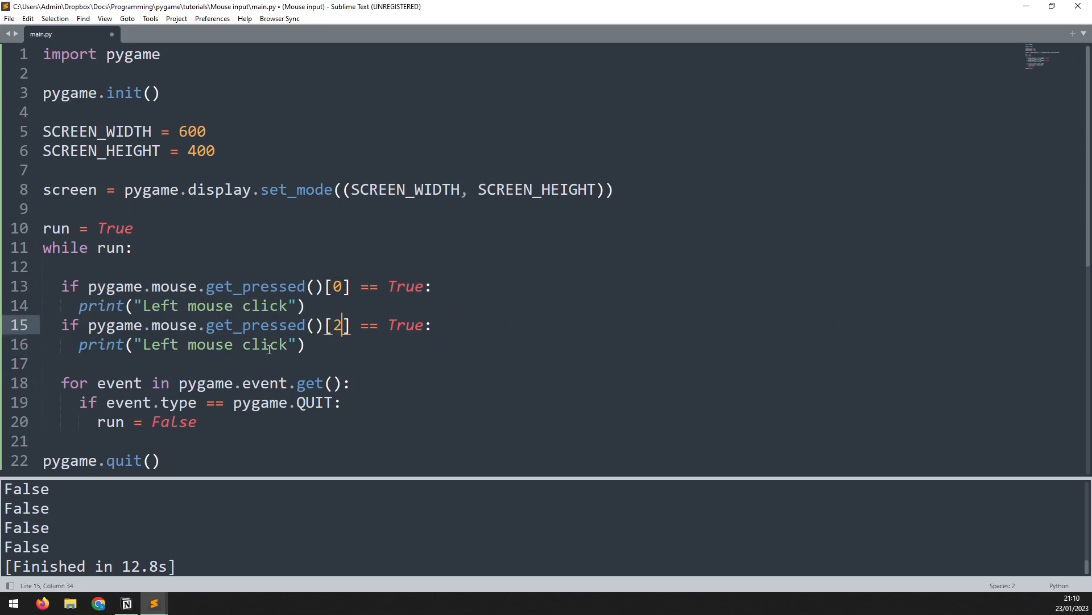
double_click(159, 344)
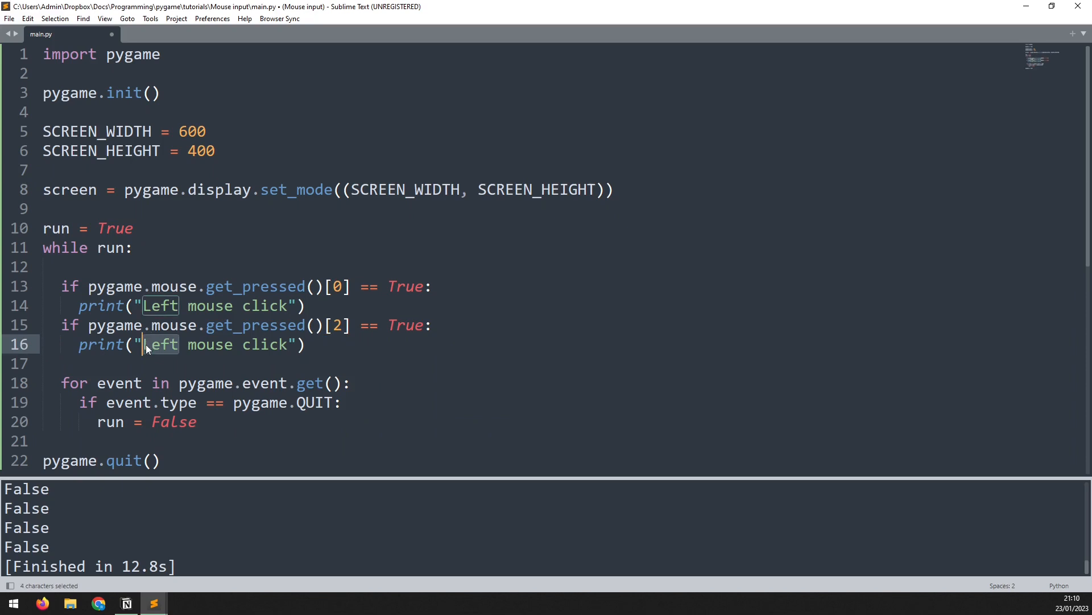
text(Right)
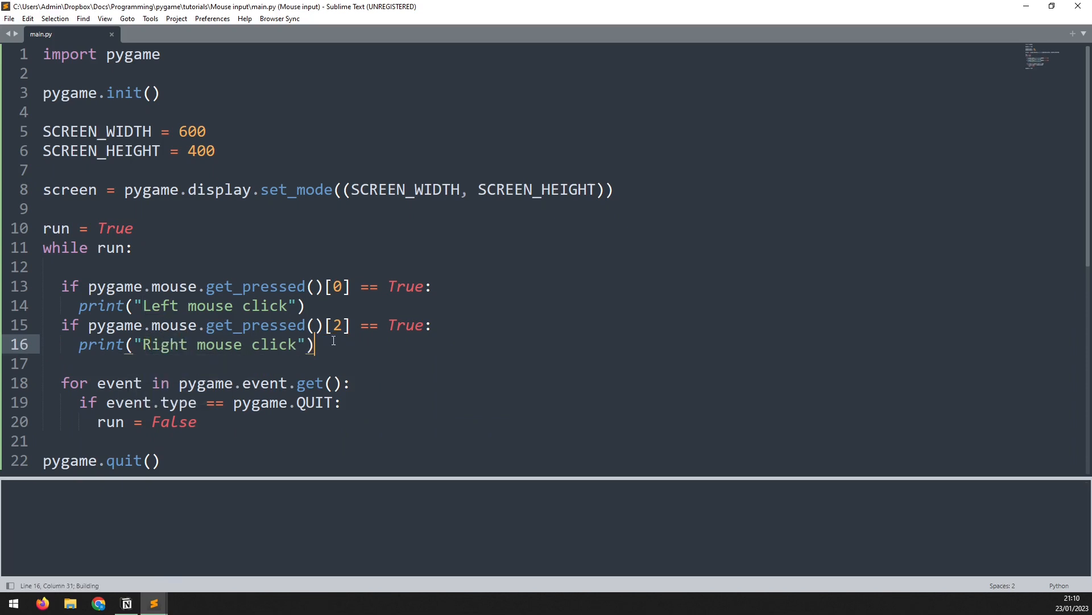
Step: Build with Ctrl+B, right-click inside the game window, then close the window
key(ctrl+b)
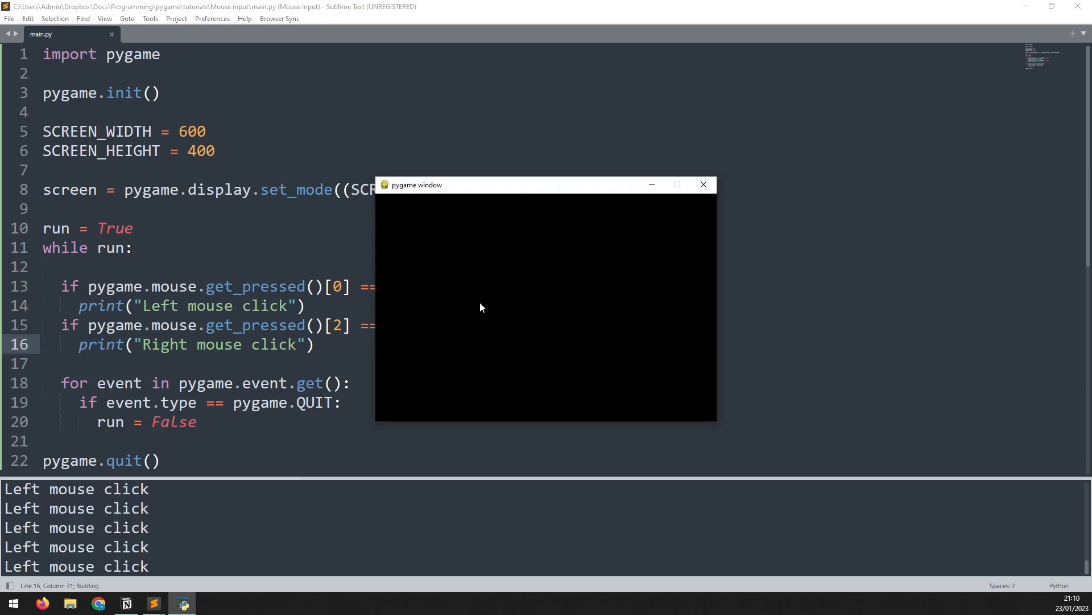
right_click(487, 307)
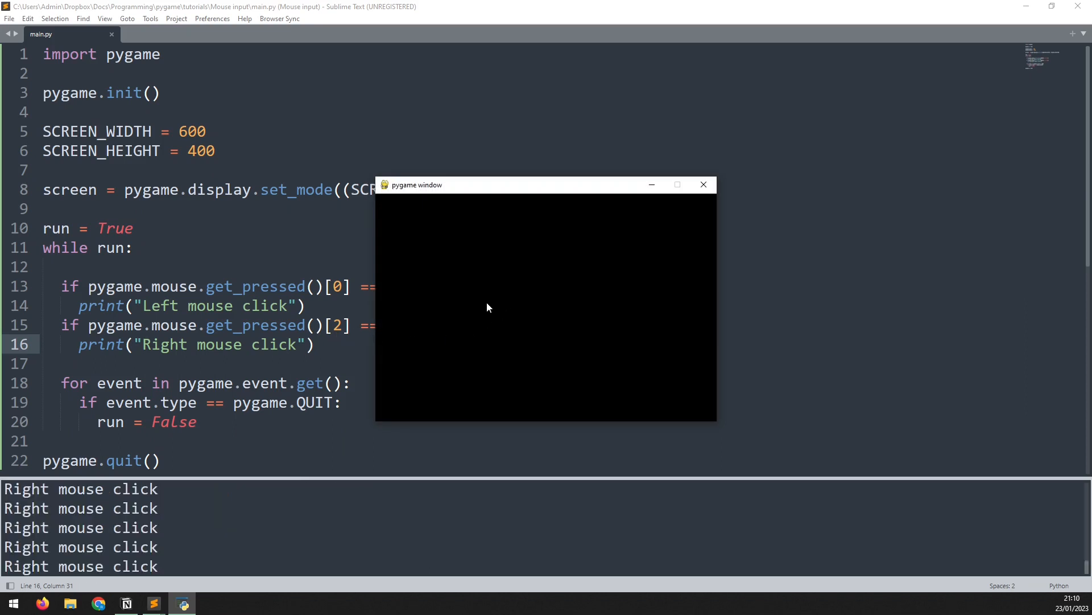
click(702, 184)
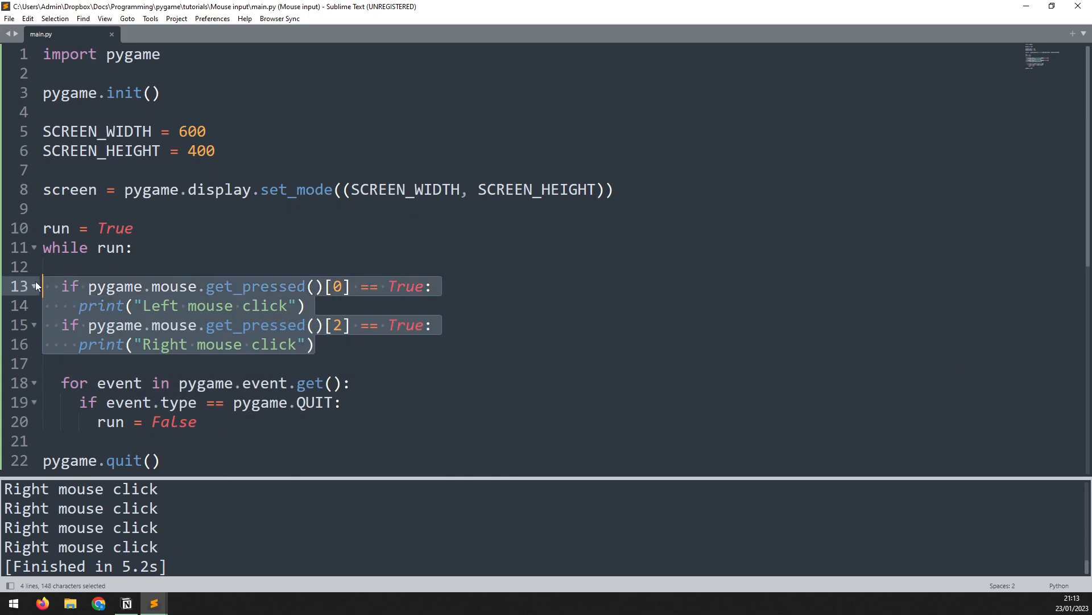
Step: Replace the click checks with pos = pygame.mouse.get_pos() and print(pos), then run
key(delete)
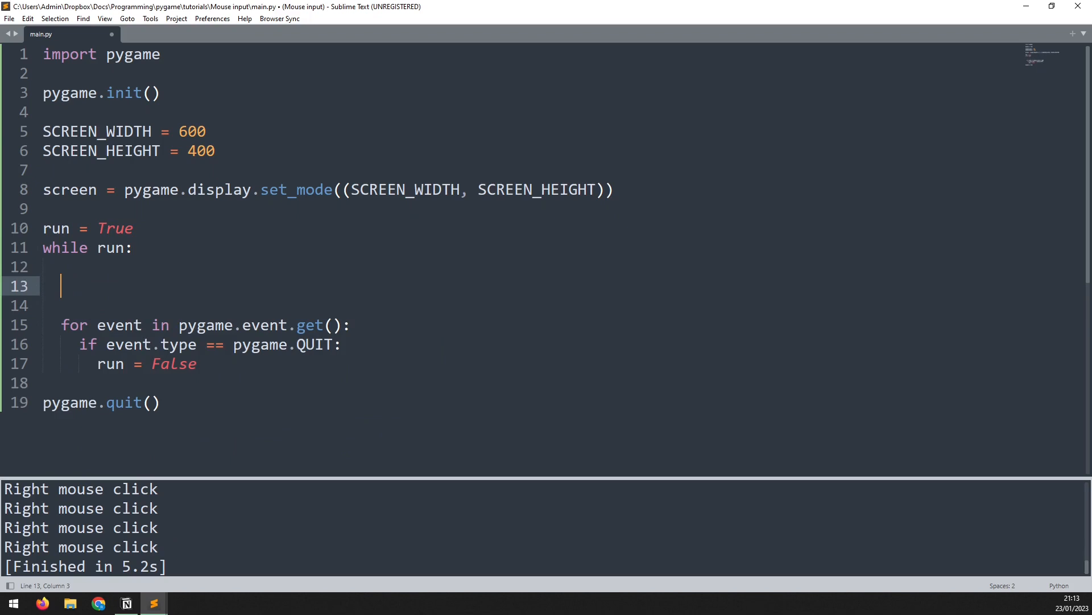
text(pos =)
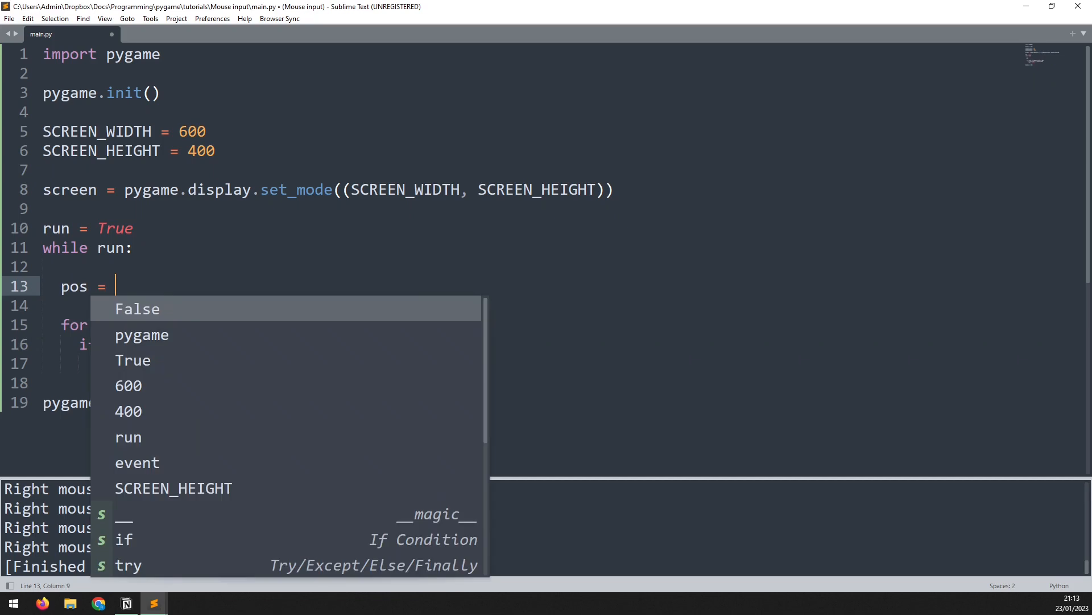
text(pygam)
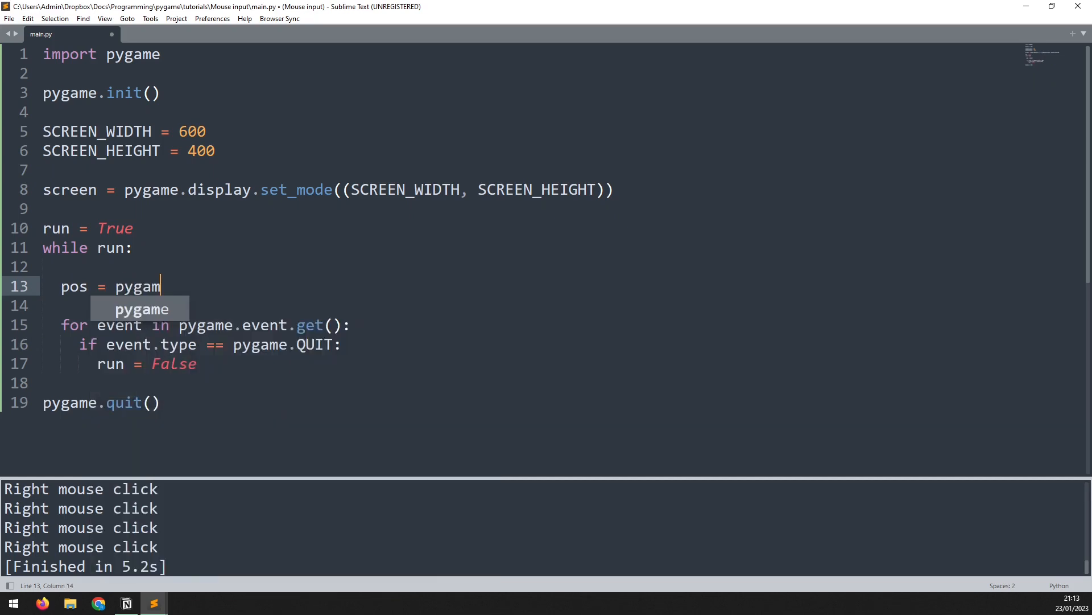
text(e.mouse.get_pos()
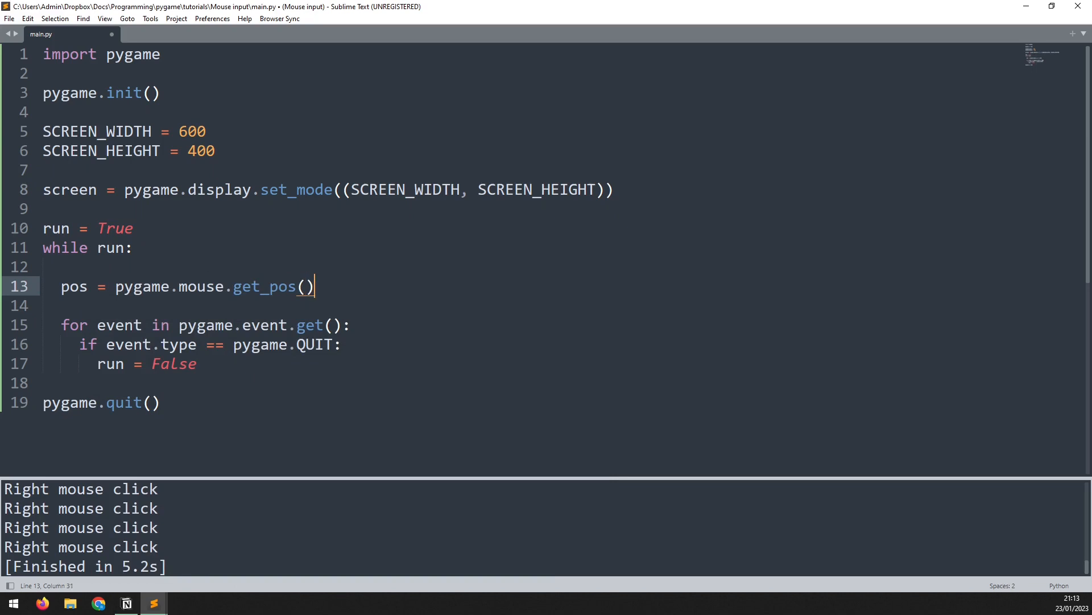
text(print(po)
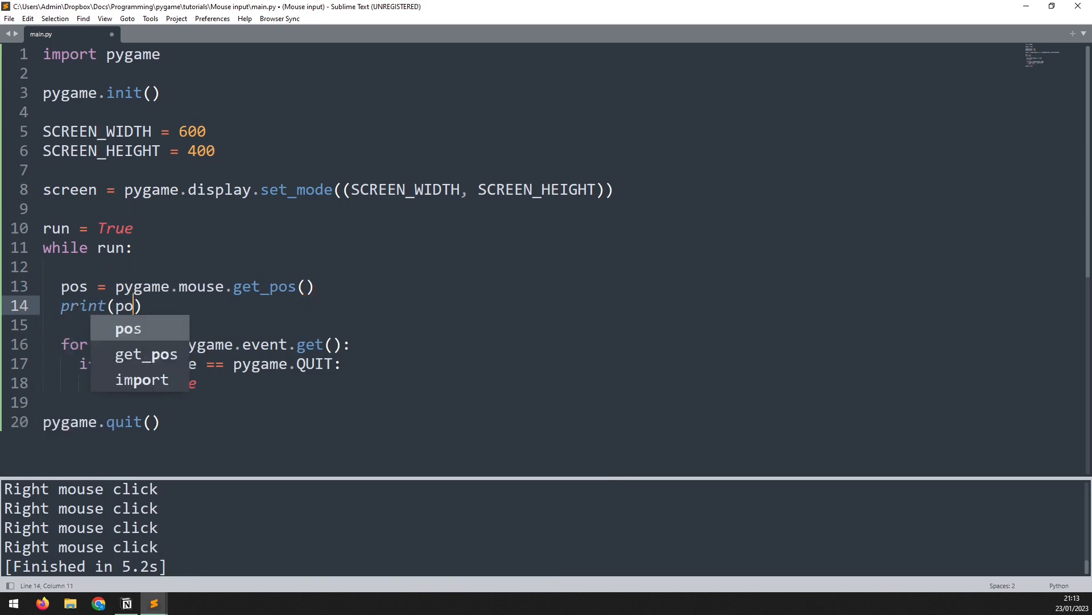
key(ctrl+b)
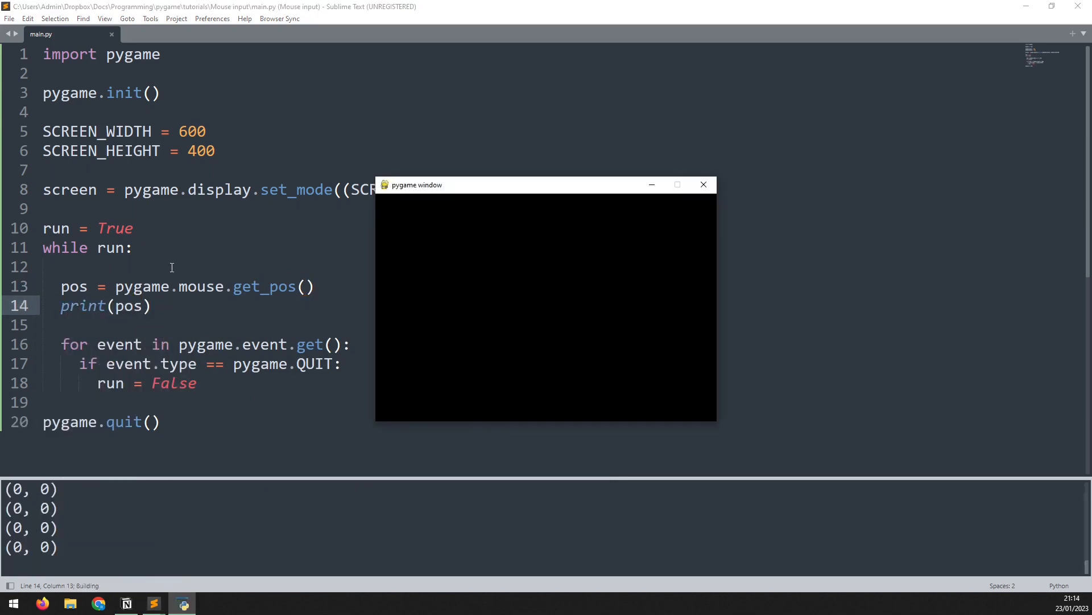
mouse_move(511, 283)
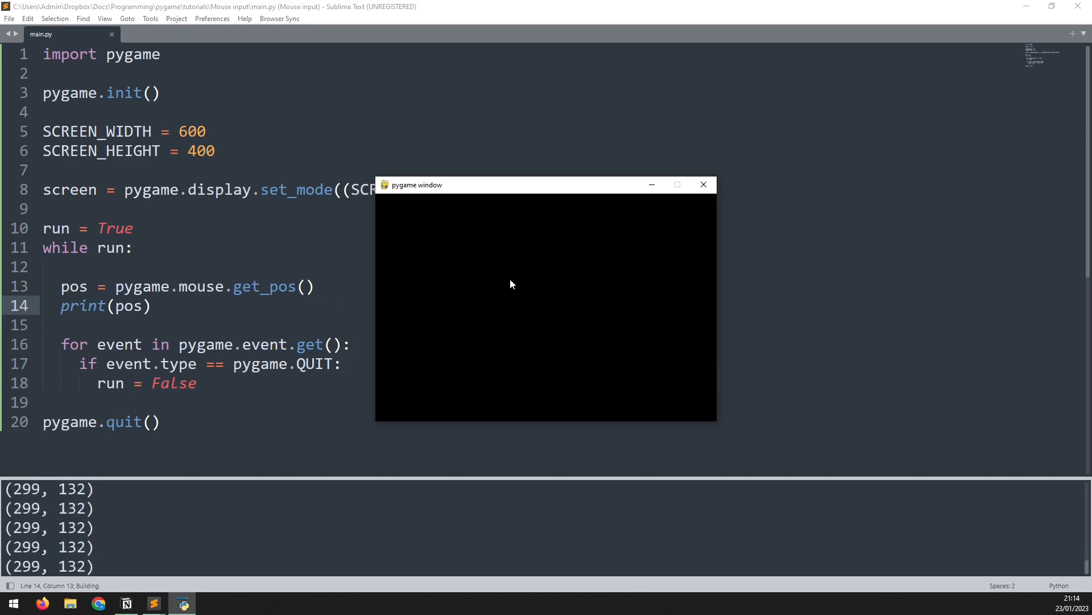
mouse_move(532, 321)
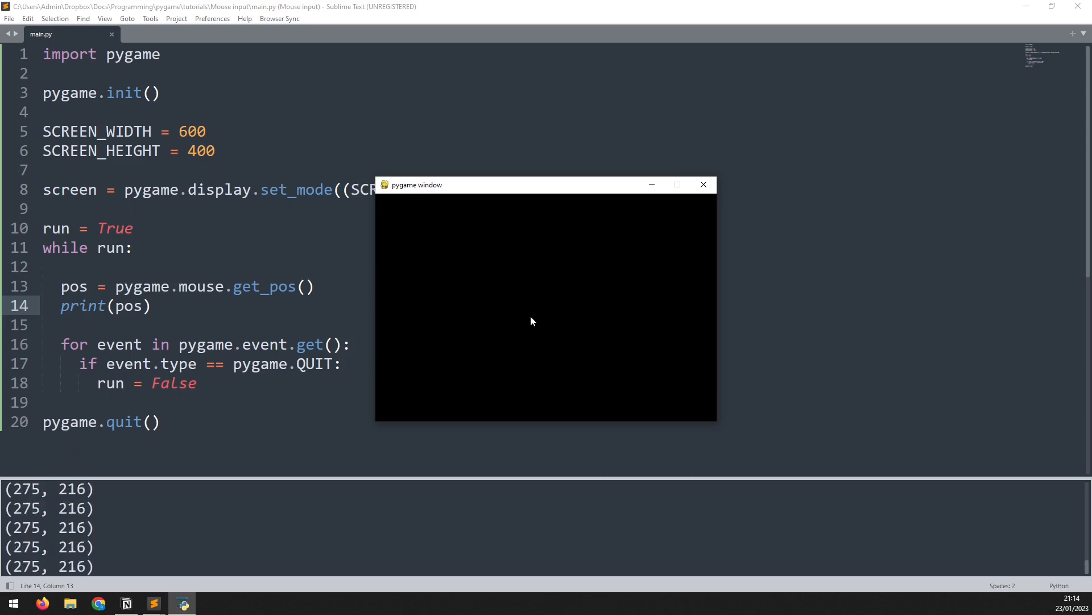
mouse_move(530, 320)
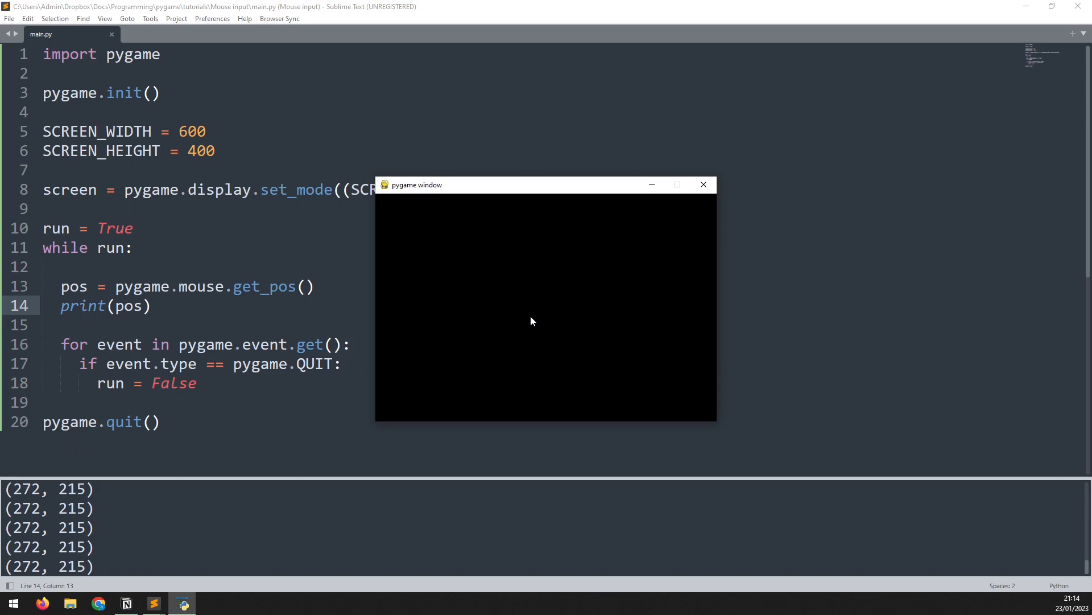
mouse_move(603, 282)
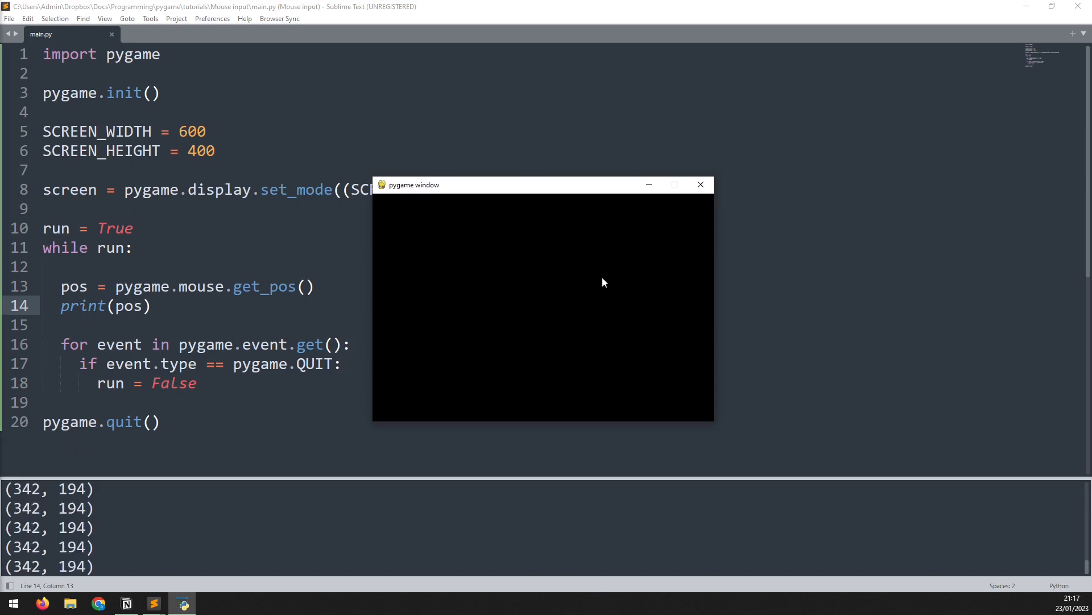
Step: Close the game window after watching coordinates like (299, 132) print
click(700, 184)
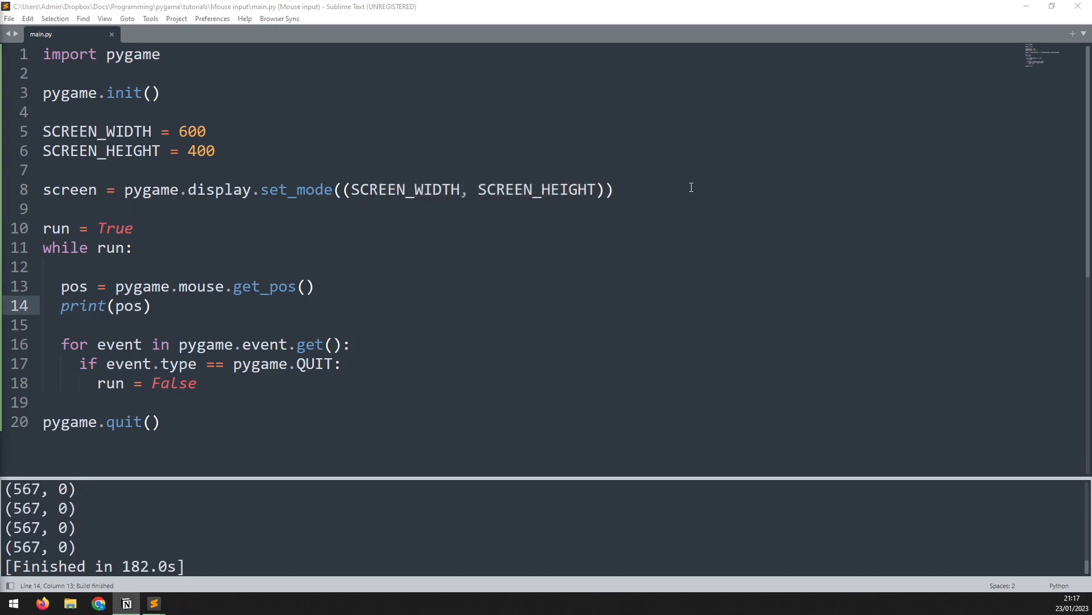
mouse_move(646, 243)
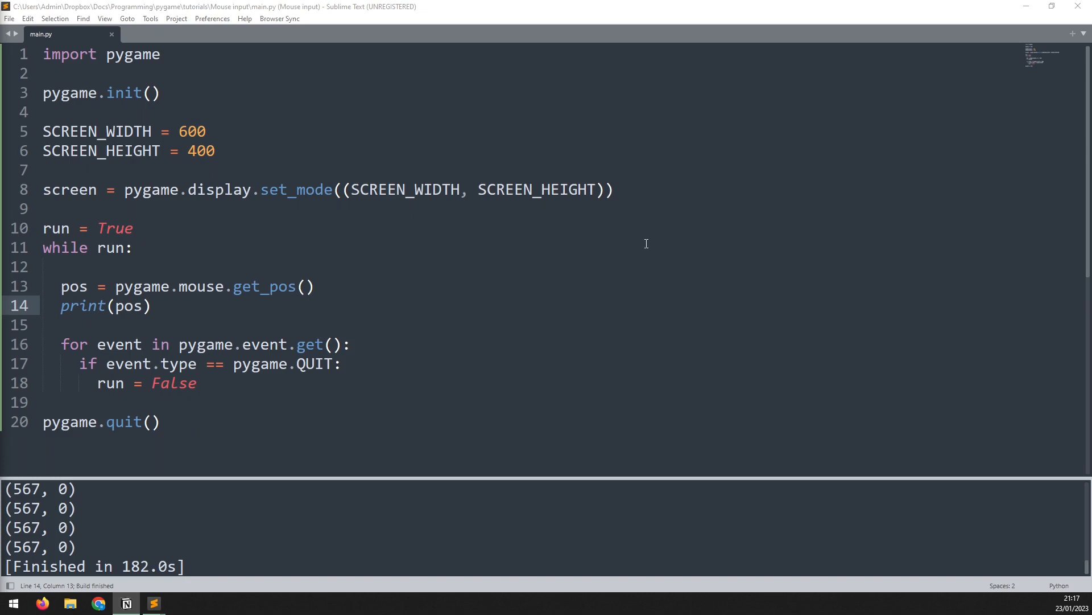